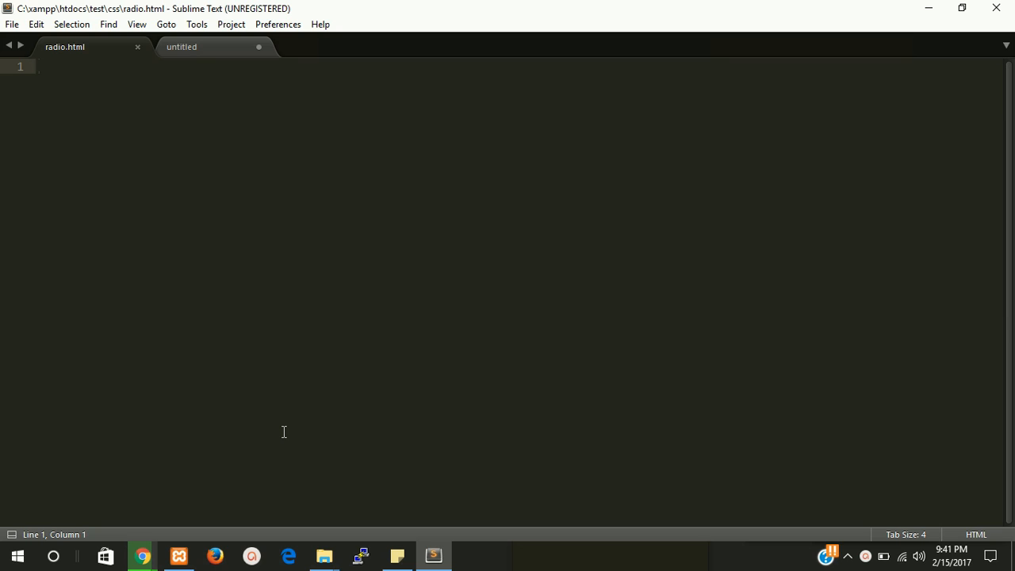
# Step: Expand an HTML skeleton in radio.html and save the file
pyautogui.write('h')
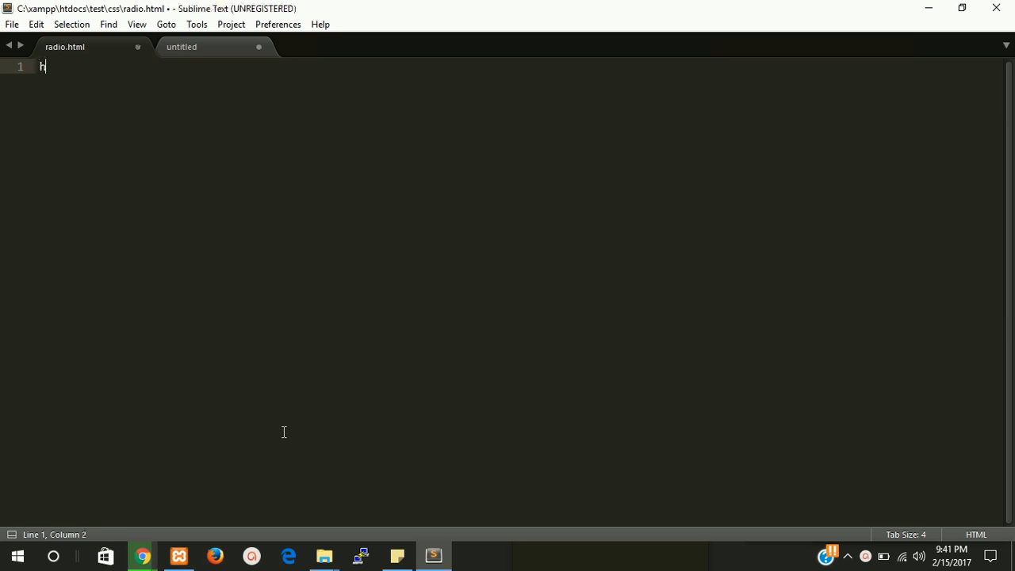
pyautogui.press('backspace')
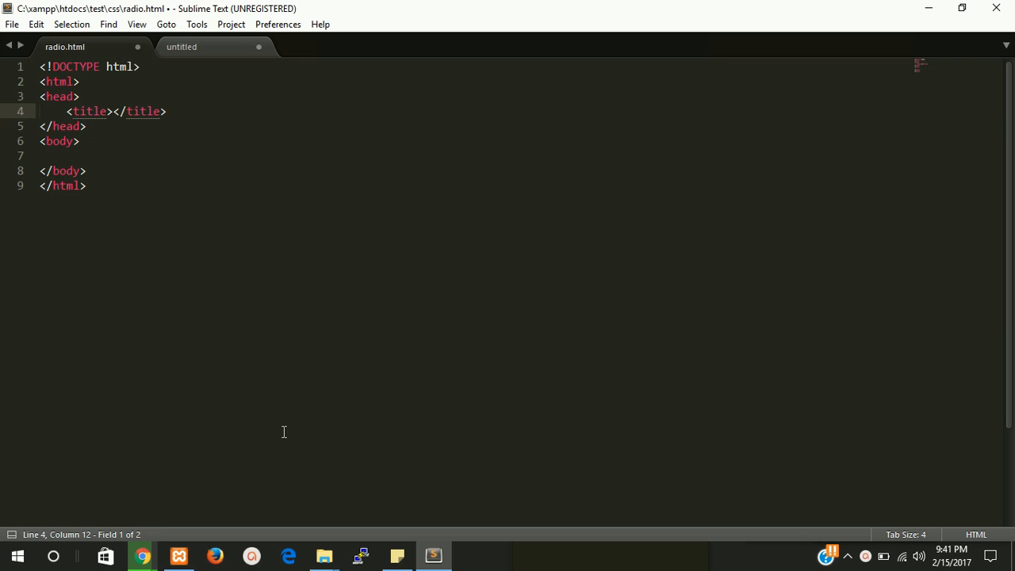
pyautogui.press('ctrl+s')
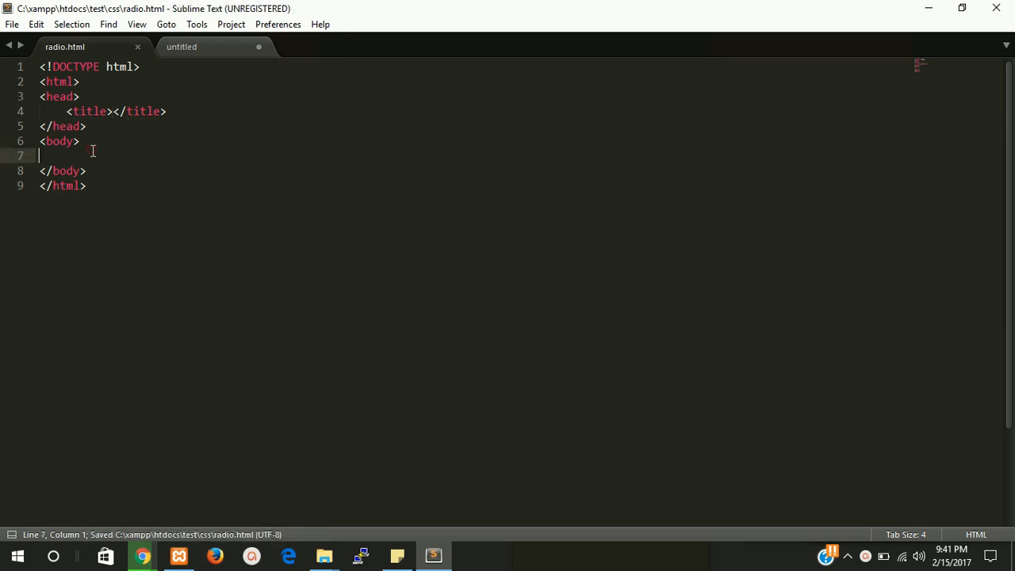
# Step: Add a label for radio_style wrapping a radio input with id radio_style, and save
pyautogui.write('label>')
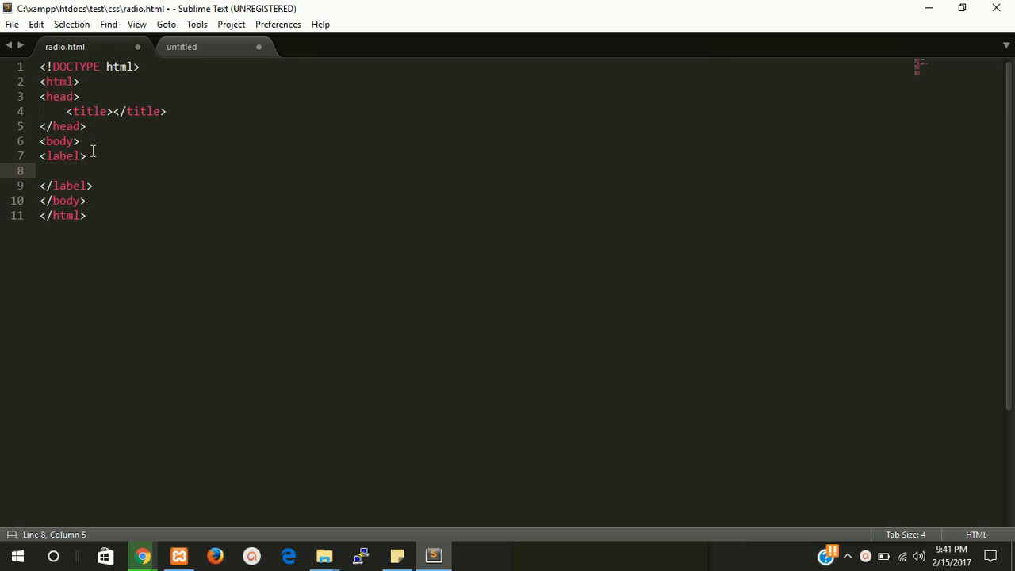
pyautogui.write('inp')
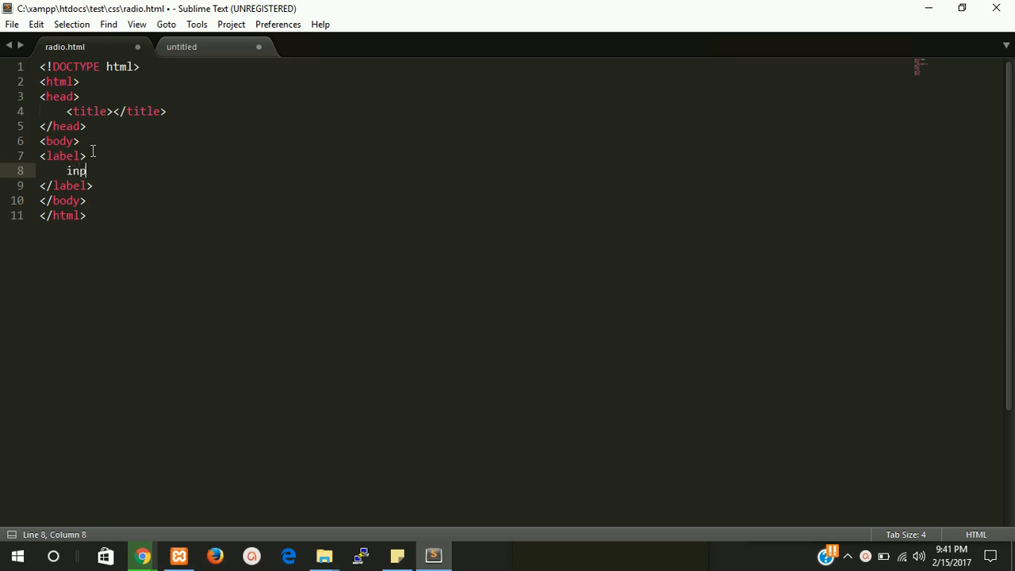
pyautogui.press('Tab')
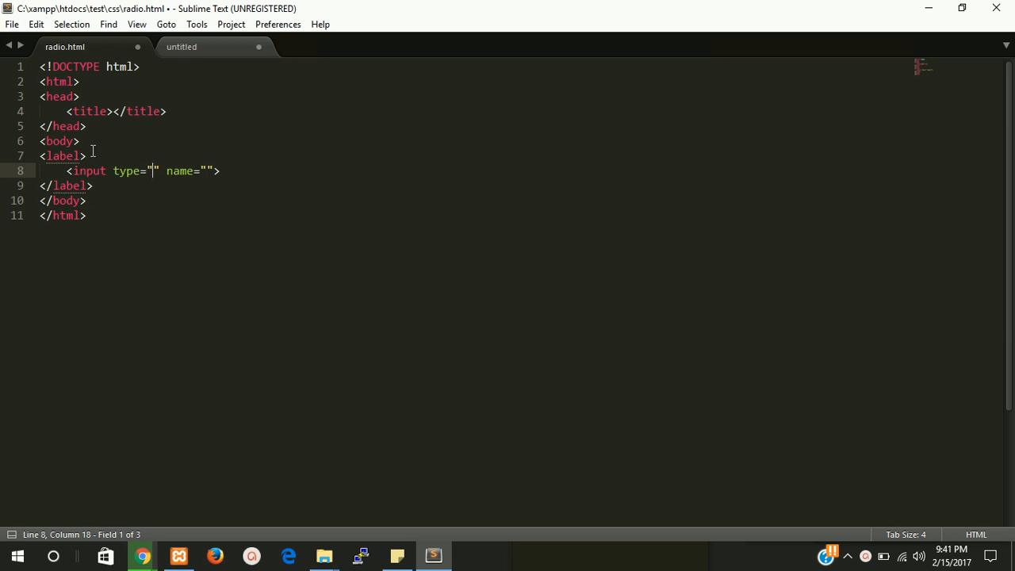
pyautogui.write('raio')
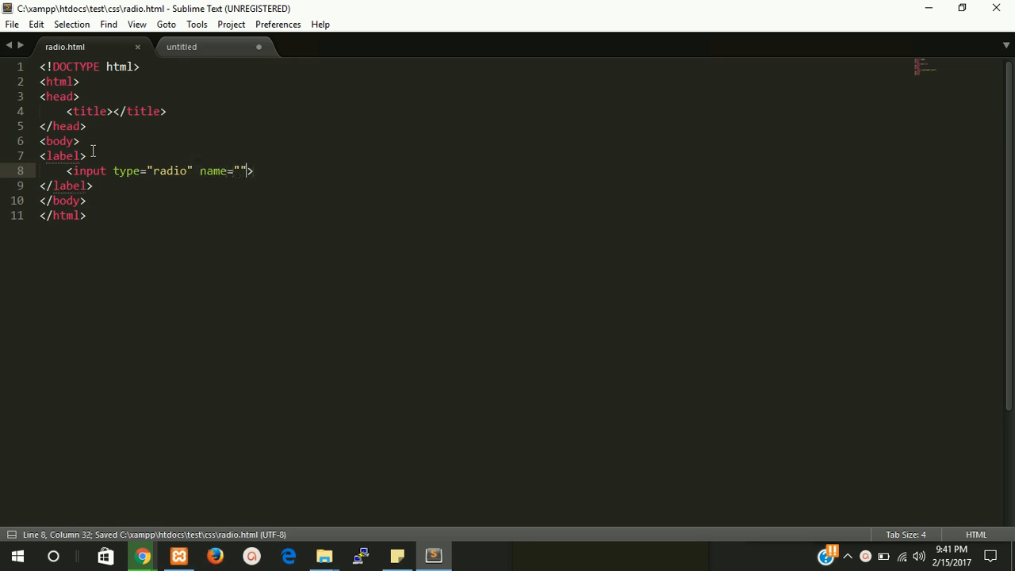
pyautogui.write('id=""')
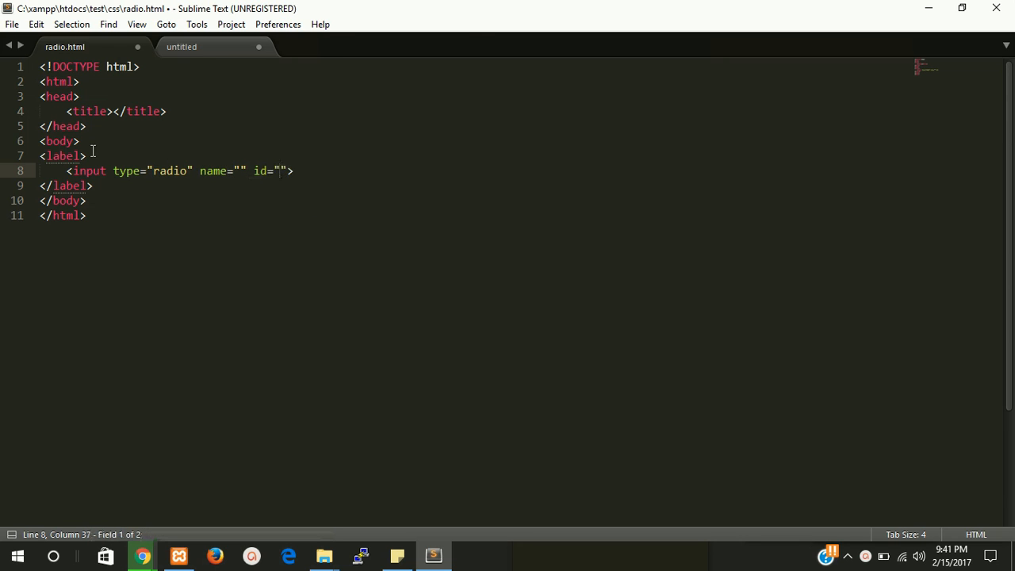
pyautogui.write('radio_style')
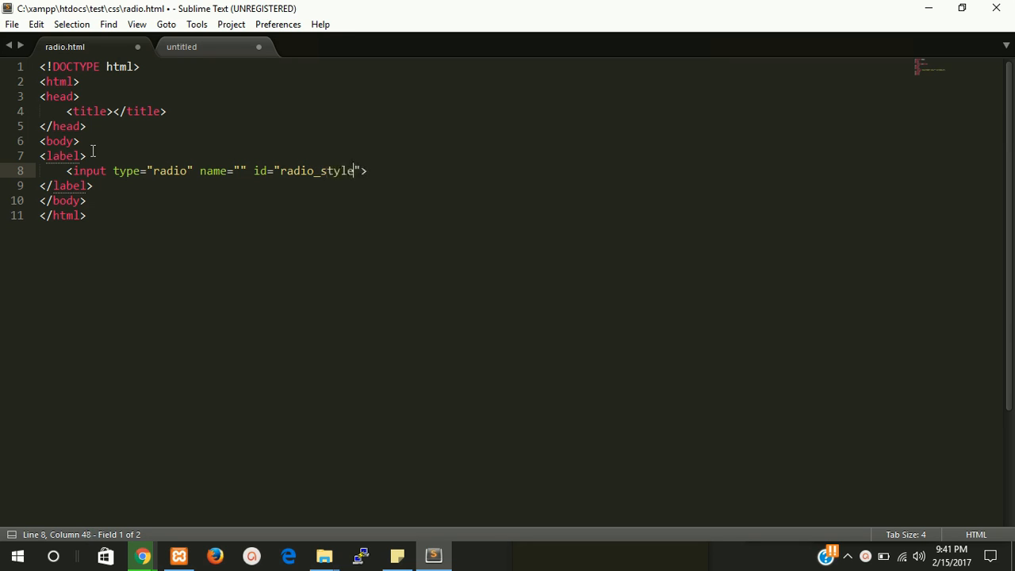
pyautogui.press('ctrl+s')
pyautogui.write(' for=""')
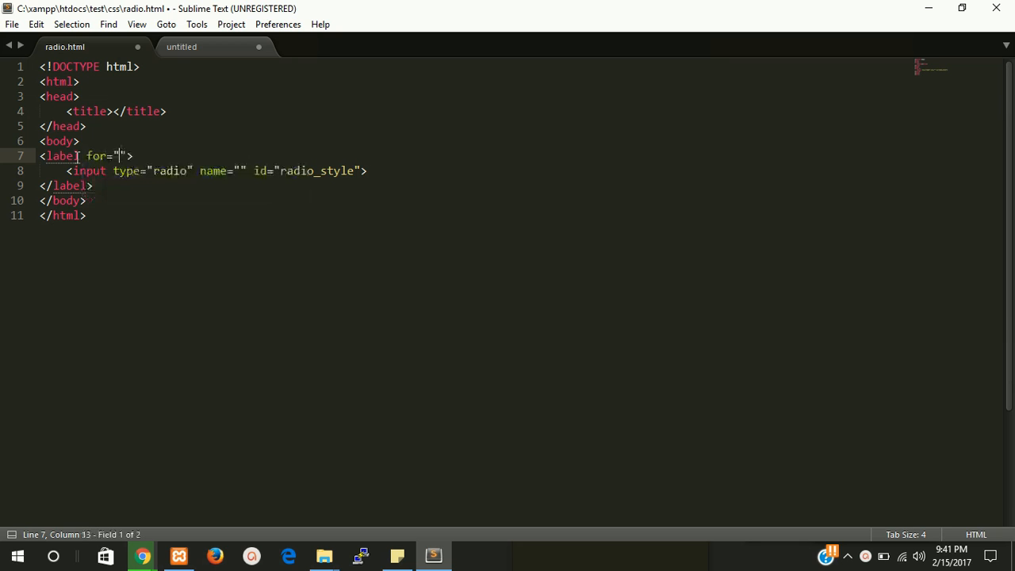
pyautogui.doubleClick(317, 171)
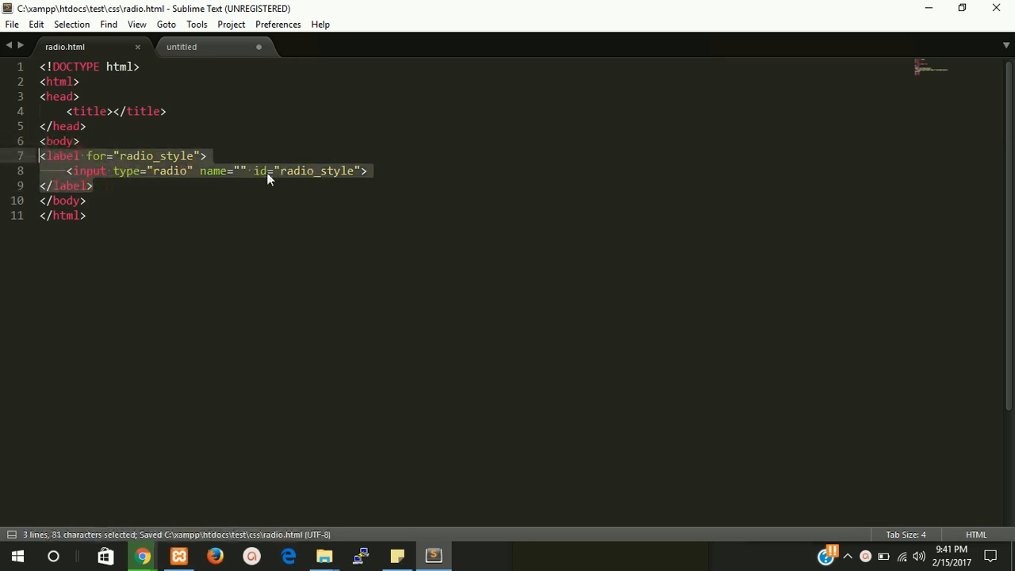
# Step: Name the input r1 and duplicate the label block using id radio_style2
pyautogui.click(245, 171)
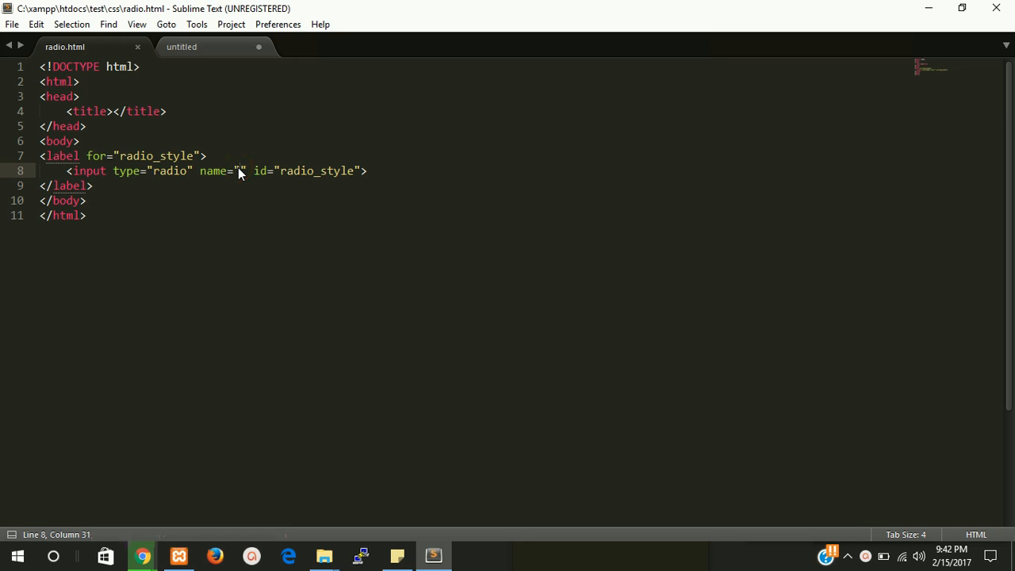
pyautogui.write('r1')
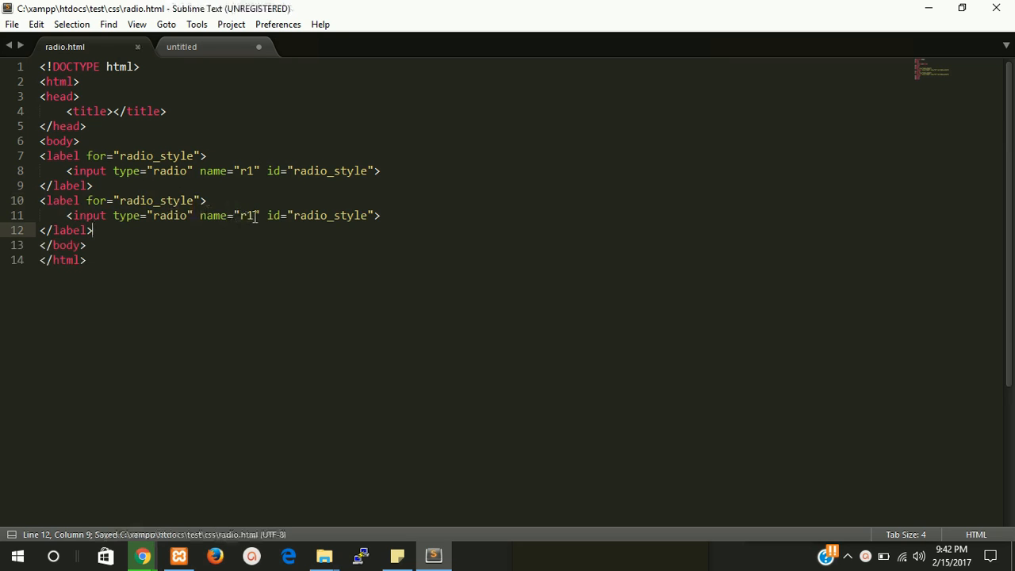
pyautogui.write('2')
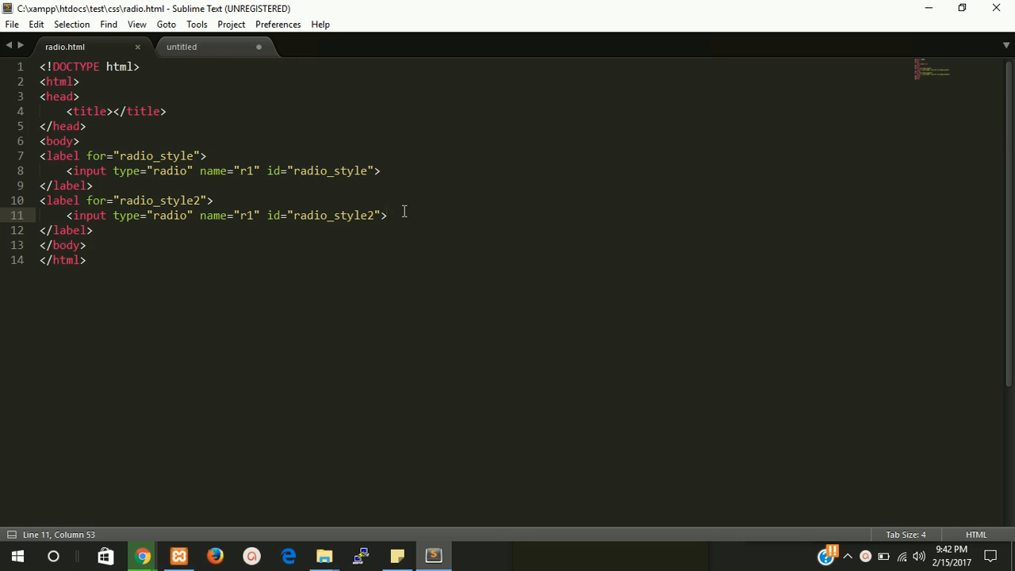
# Step: Insert empty spans after both radio inputs, followed by the text abc and xyz, and save
pyautogui.write('span></span>')
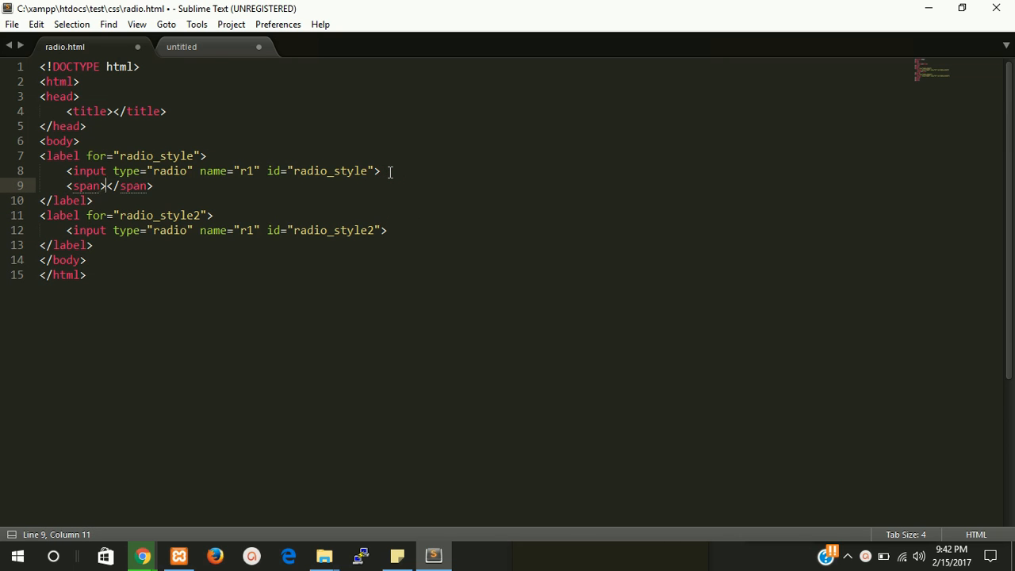
pyautogui.write('a')
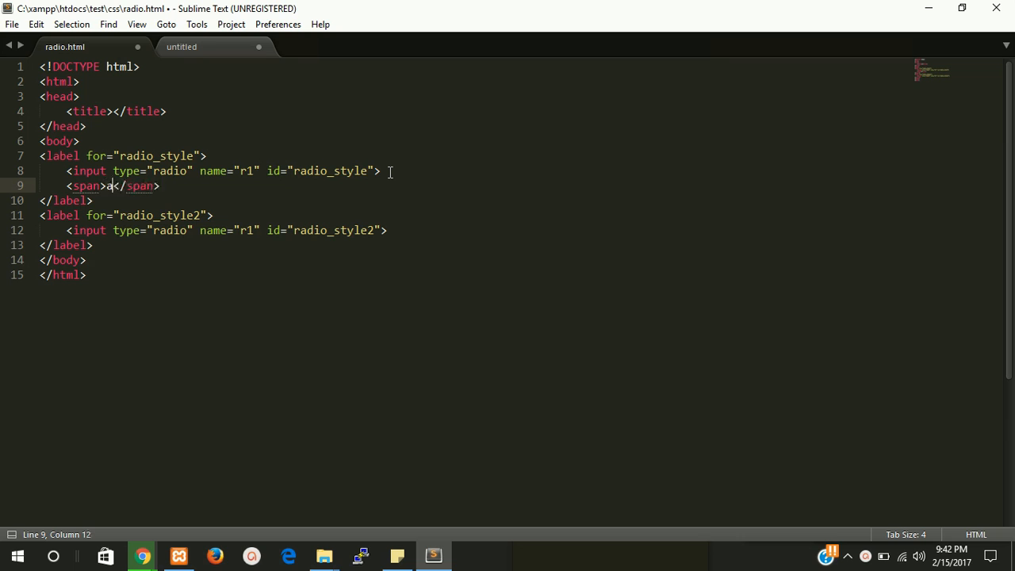
pyautogui.write('bc')
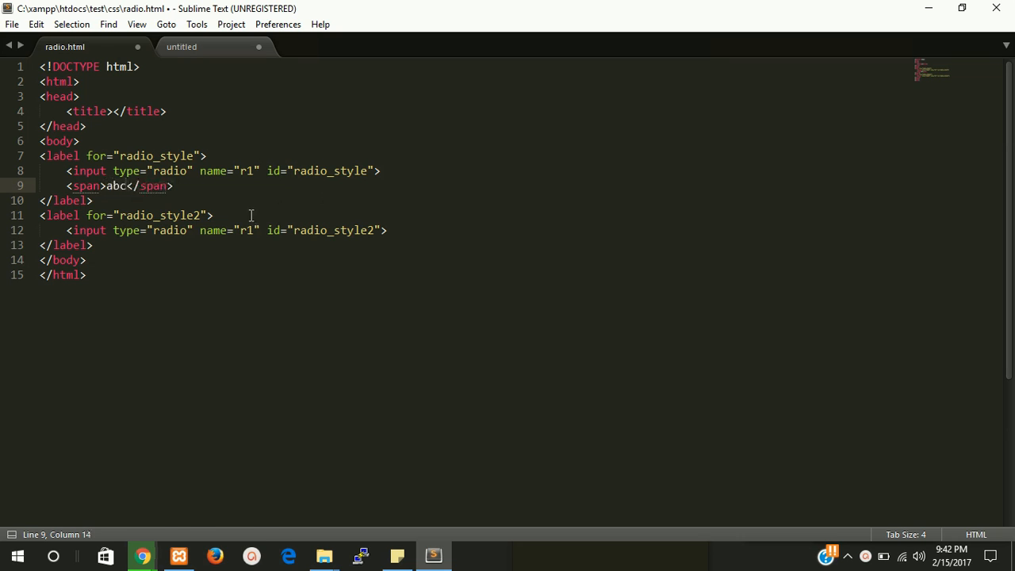
pyautogui.press('ctrl+s')
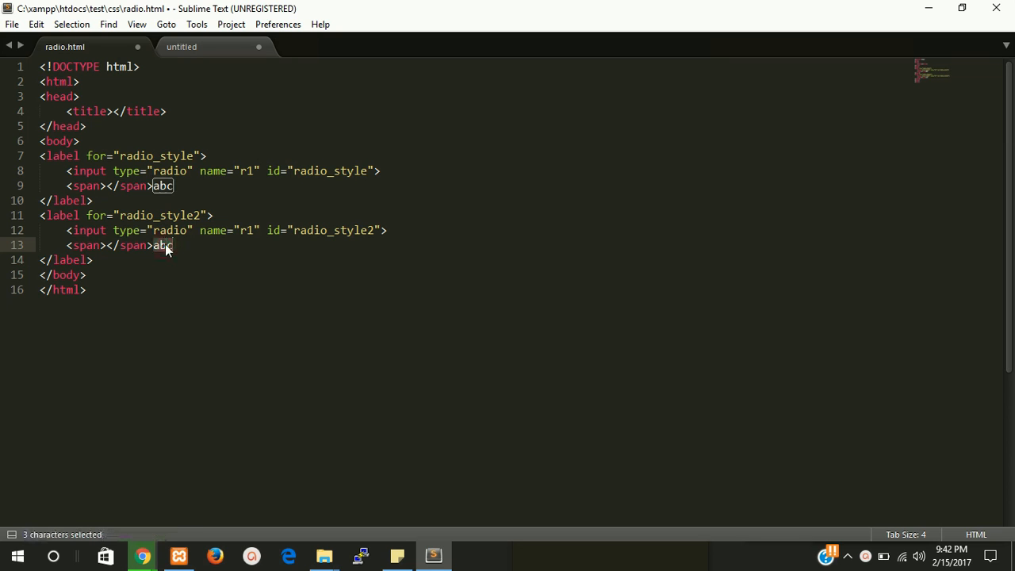
pyautogui.write('xyz')
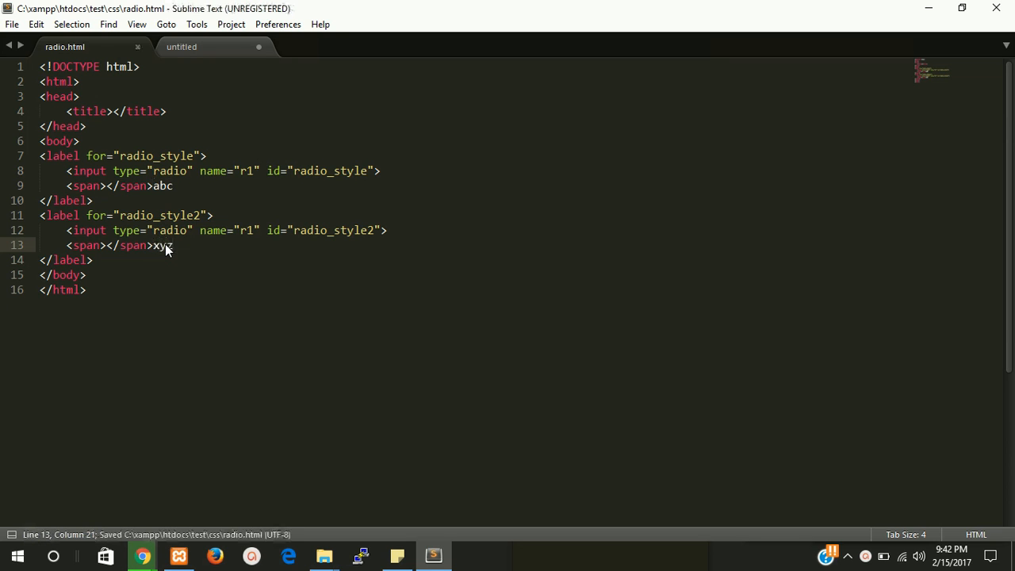
pyautogui.moveTo(433, 555)
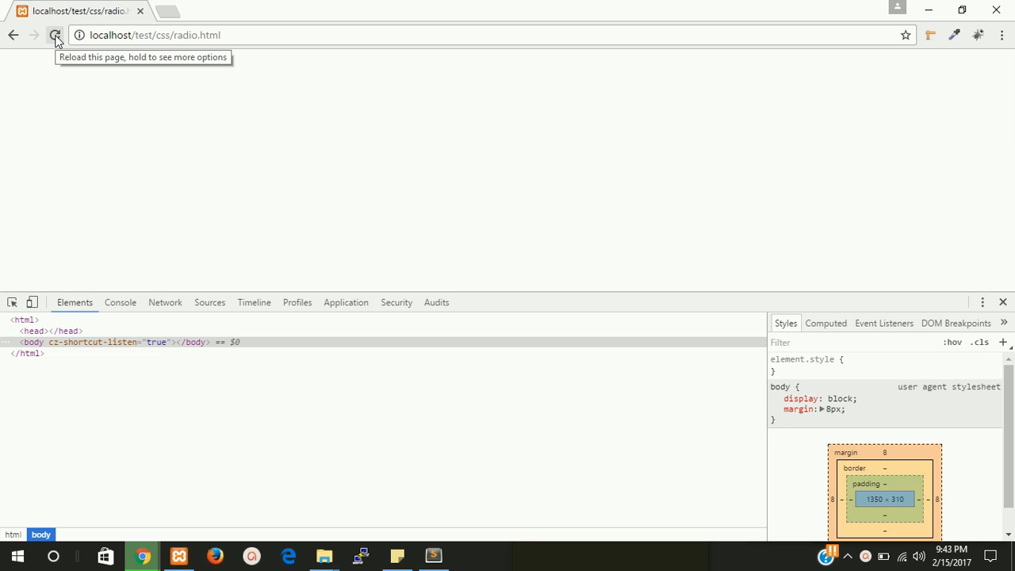
# Step: Reload radio.html in Chrome, try the xyz and abc radios, and close DevTools
pyautogui.click(54, 35)
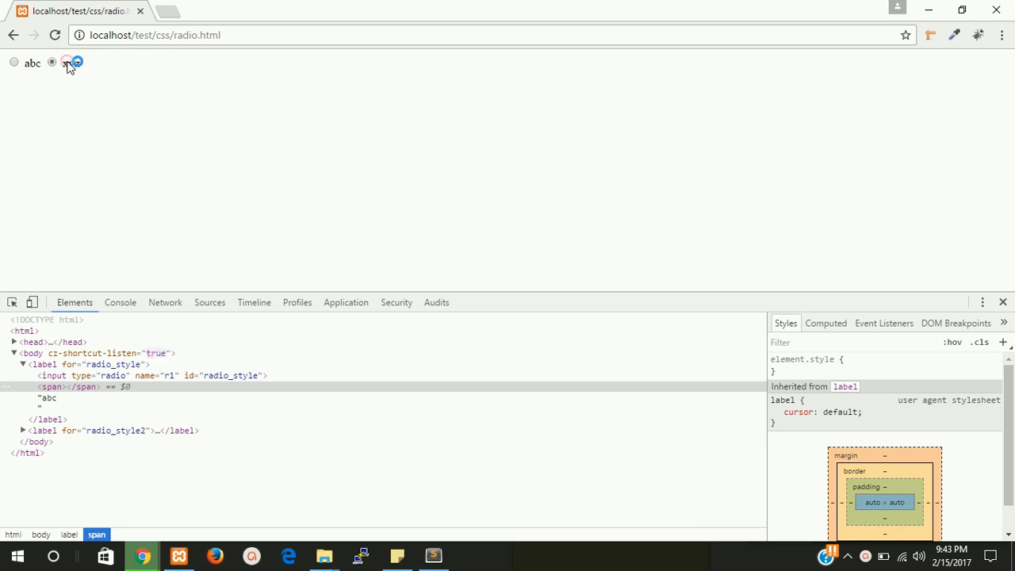
pyautogui.click(52, 63)
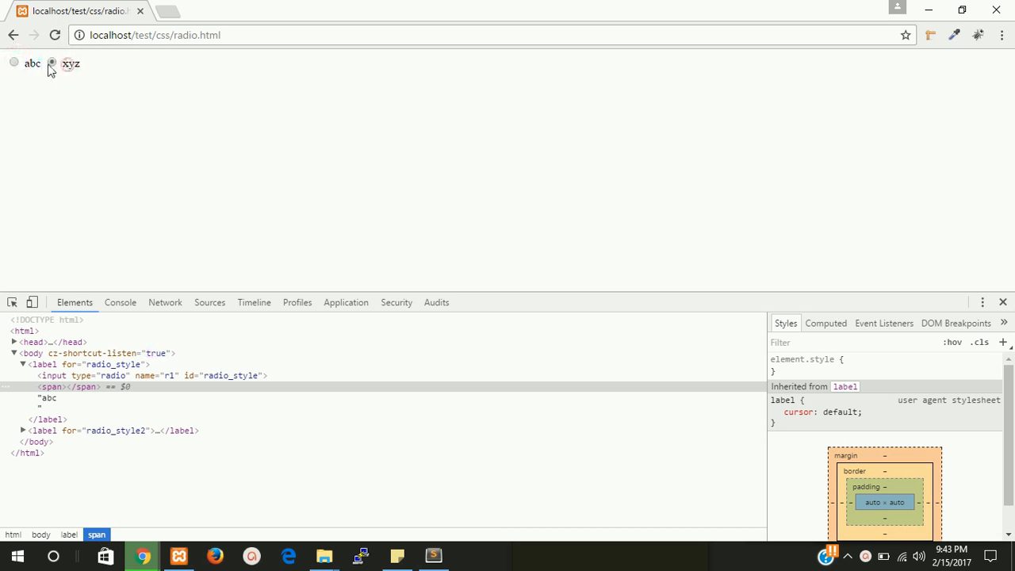
pyautogui.click(14, 63)
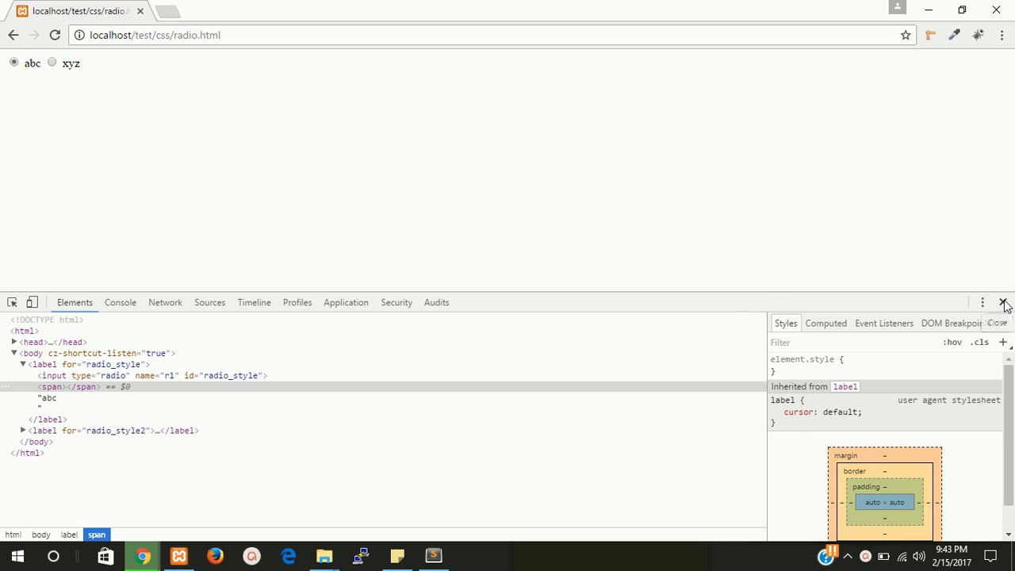
pyautogui.click(433, 555)
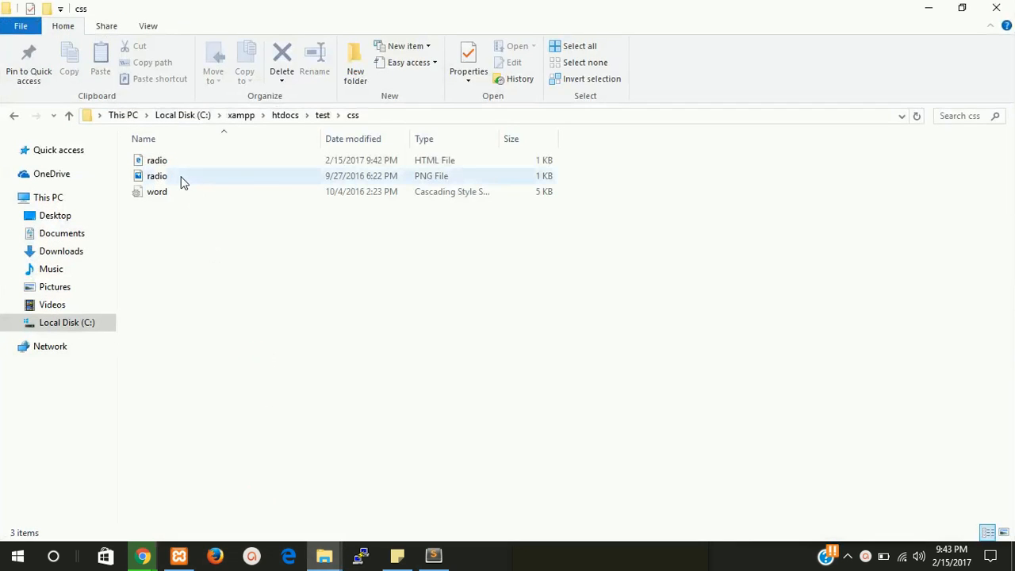
# Step: Open radio.png from the css folder in Photos
pyautogui.click(157, 176)
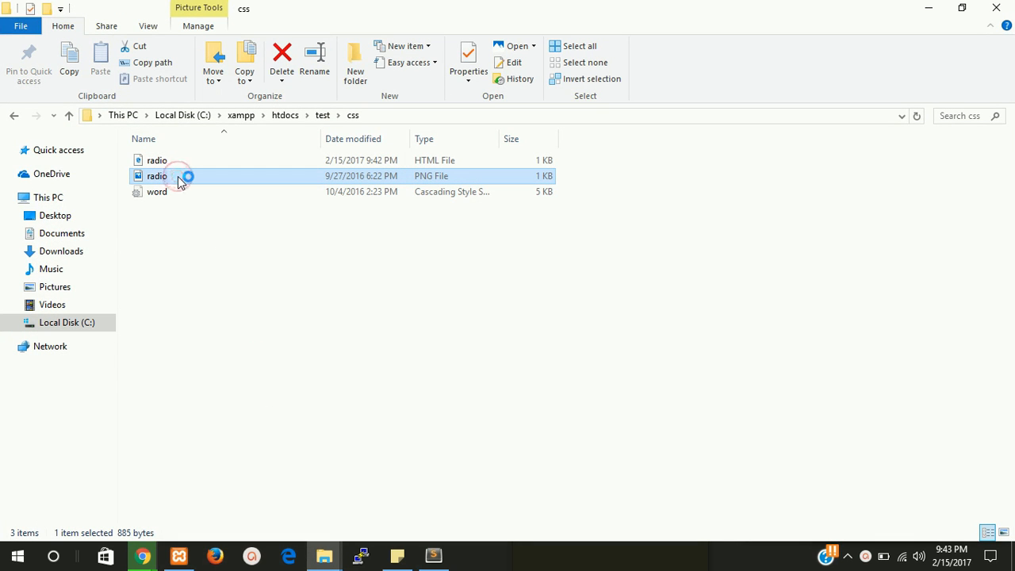
pyautogui.doubleClick(157, 175)
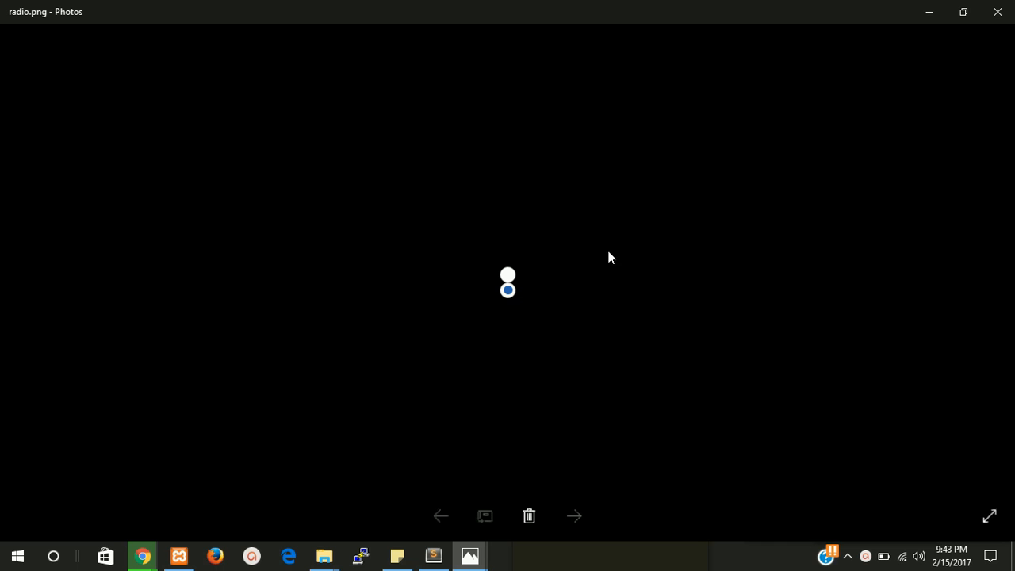
pyautogui.moveTo(474, 331)
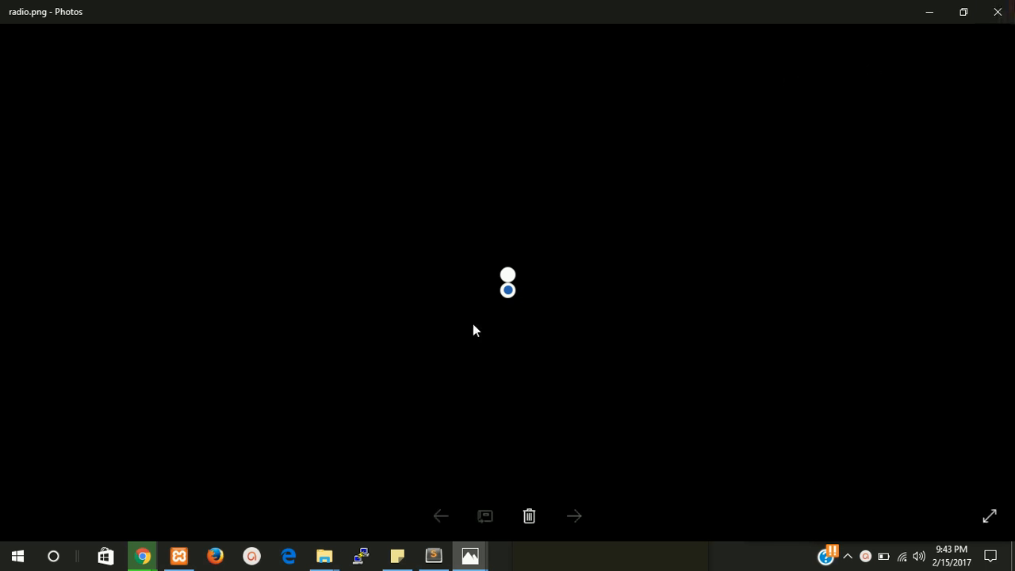
pyautogui.moveTo(466, 340)
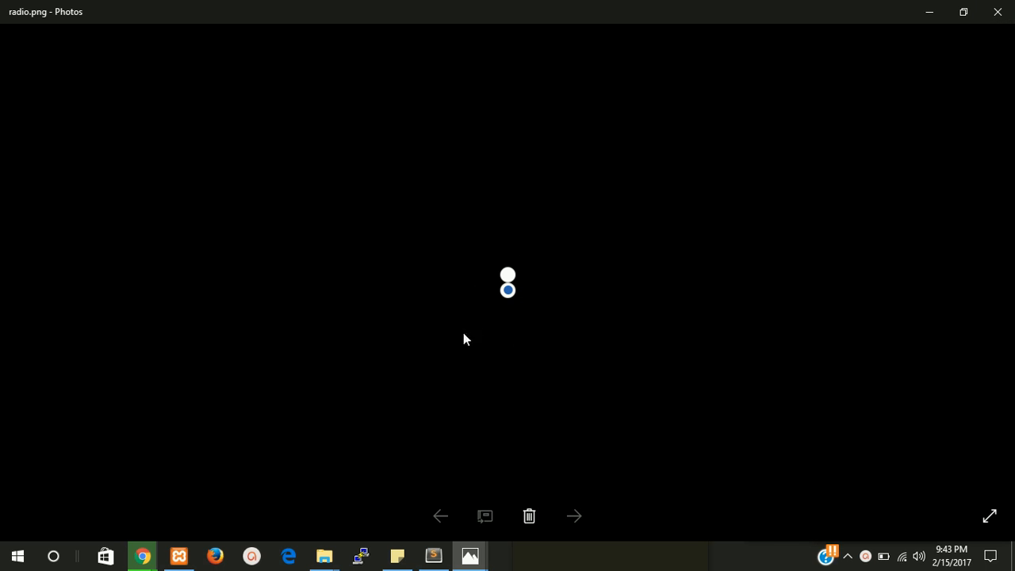
pyautogui.moveTo(547, 312)
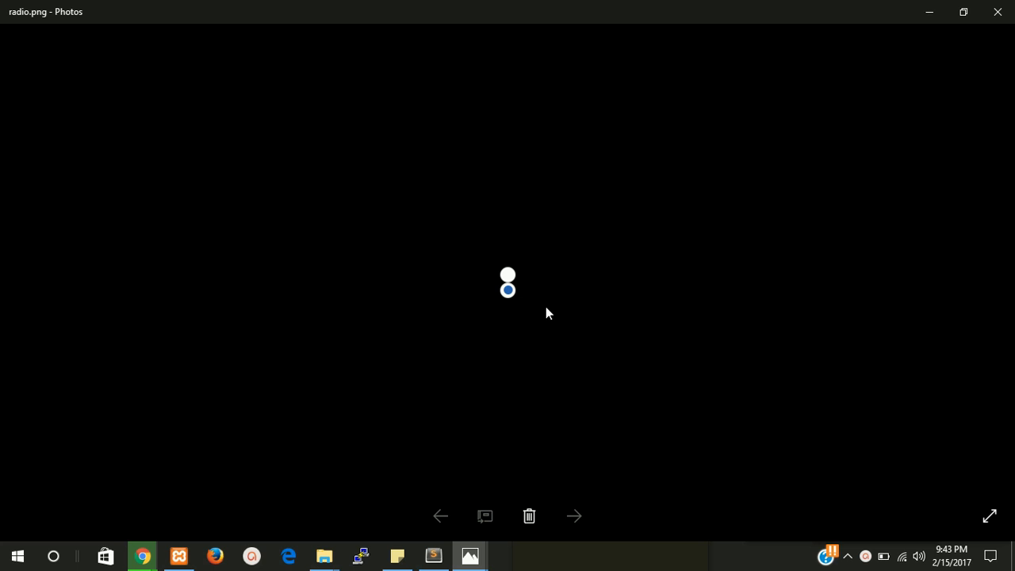
pyautogui.moveTo(997, 11)
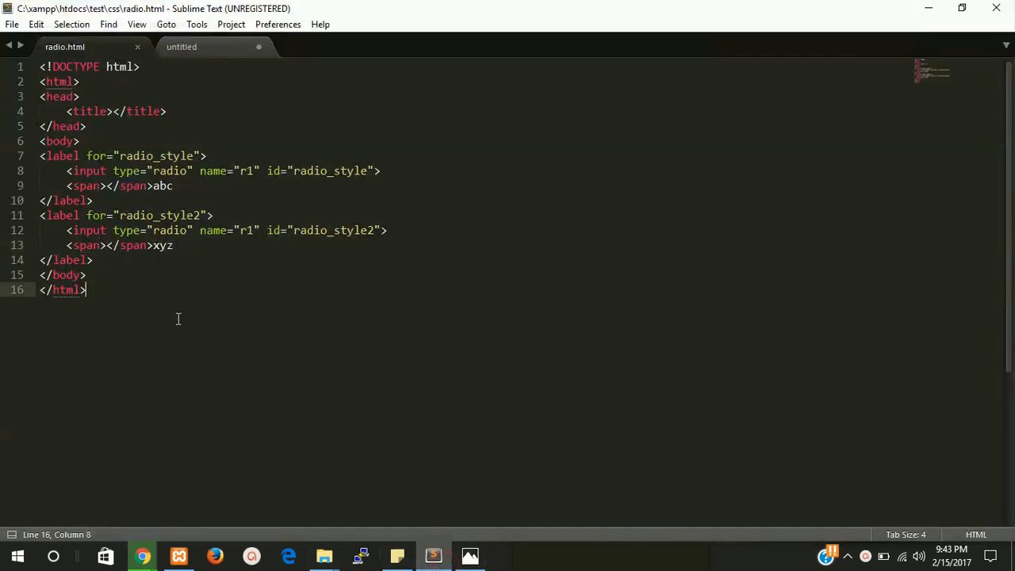
# Step: Add a style block after </html> with selector label input[type=radio]+span, and save
pyautogui.click(106, 245)
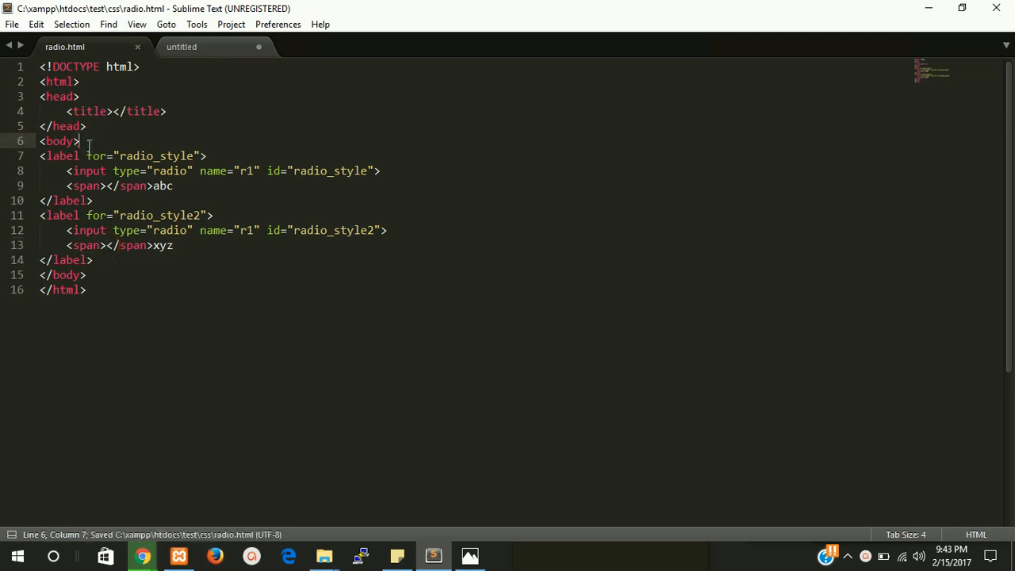
pyautogui.click(86, 274)
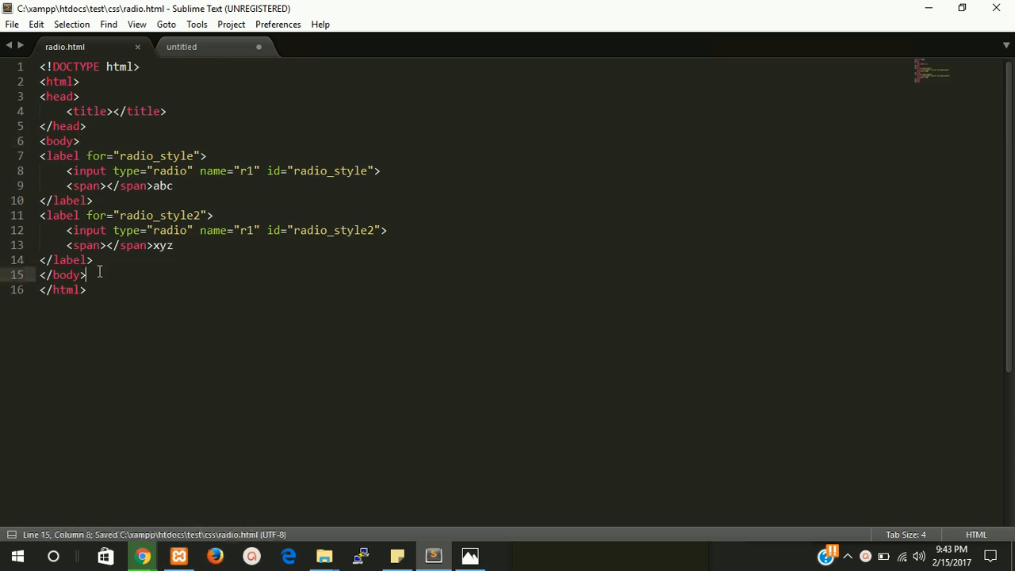
pyautogui.write('s')
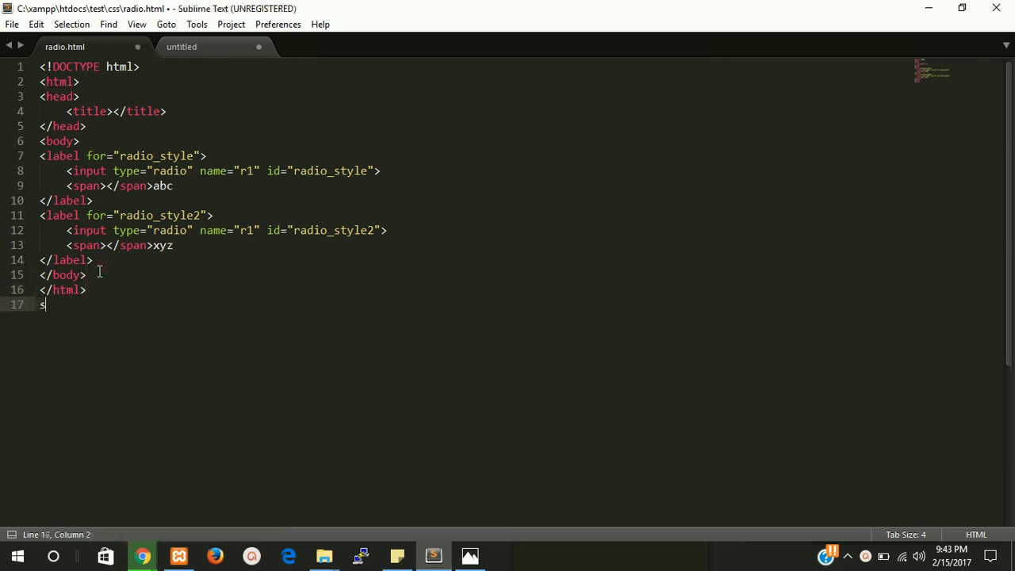
pyautogui.write('style type="text/css">')
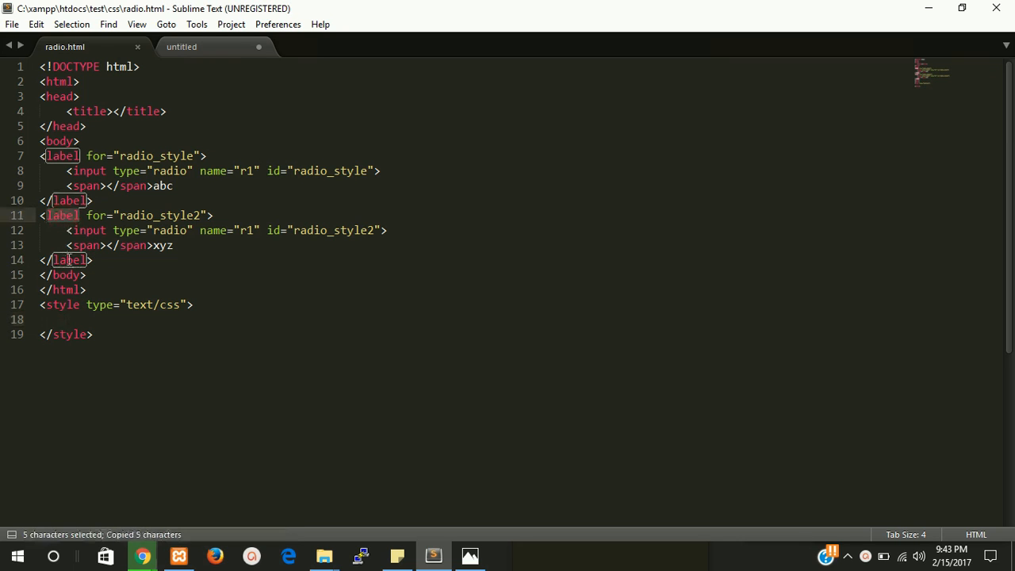
pyautogui.write('label input')
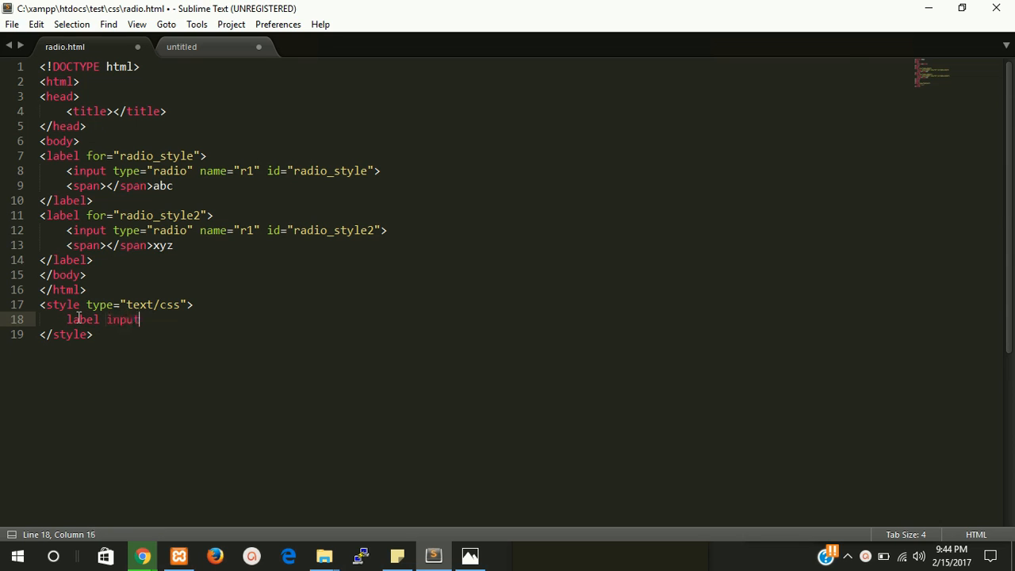
pyautogui.write('[]')
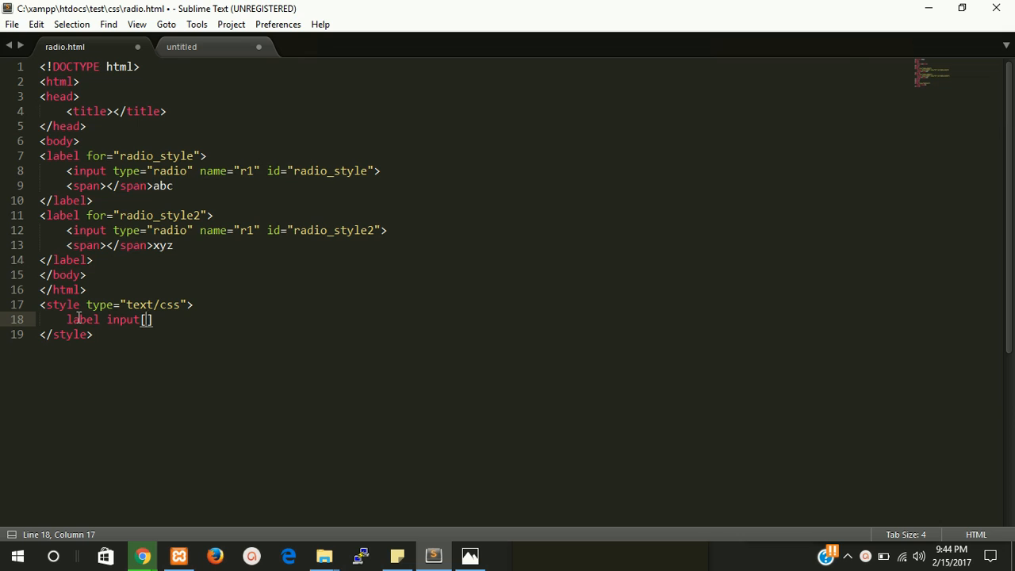
pyautogui.write('type')
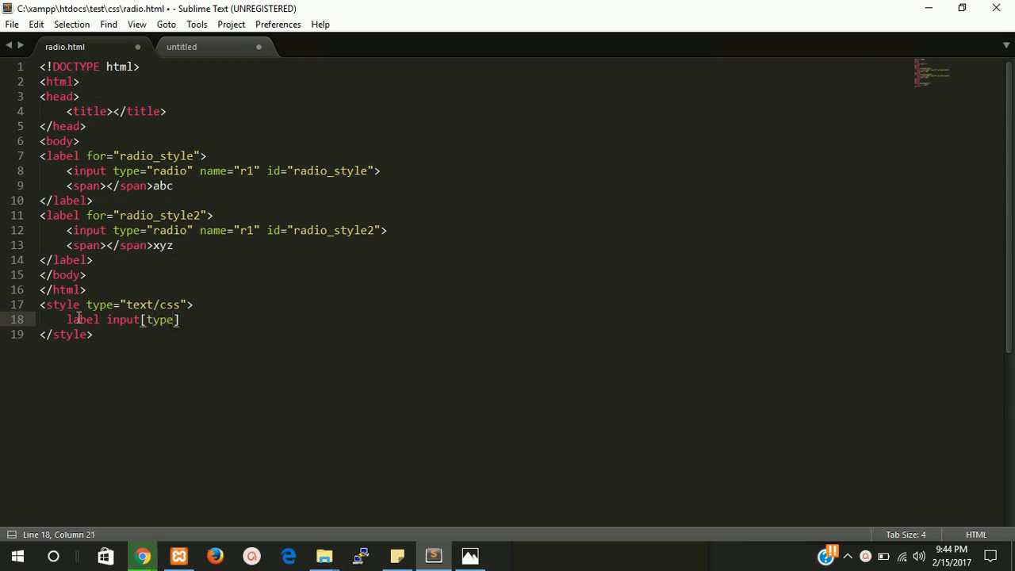
pyautogui.write('=radio')
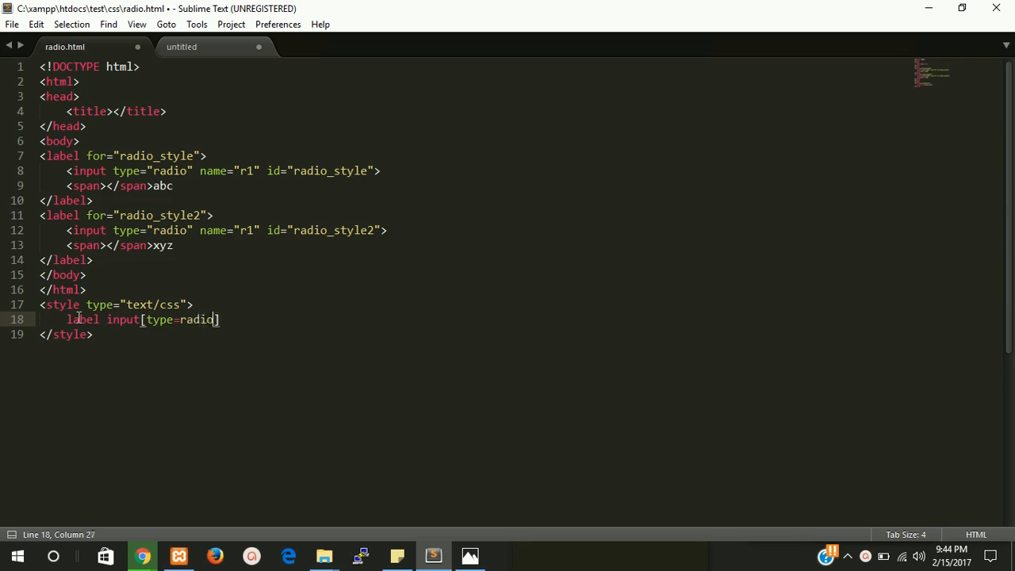
pyautogui.write(':')
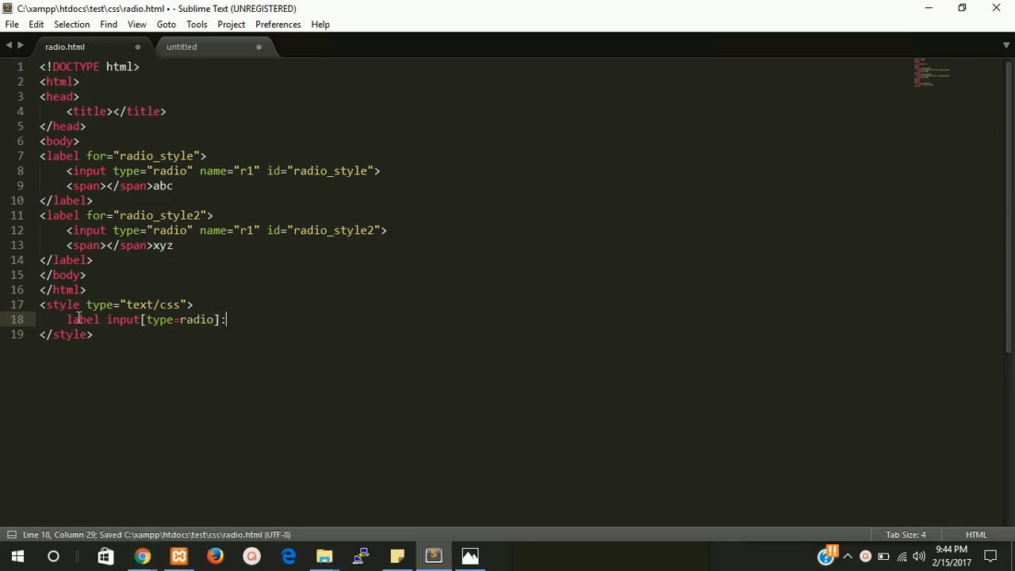
pyautogui.write('+')
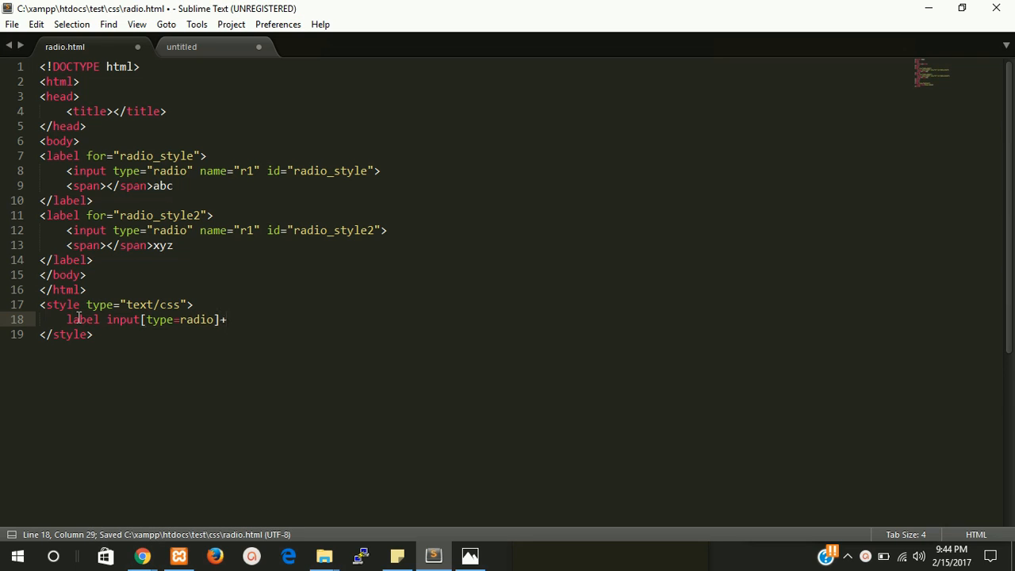
pyautogui.write('span')
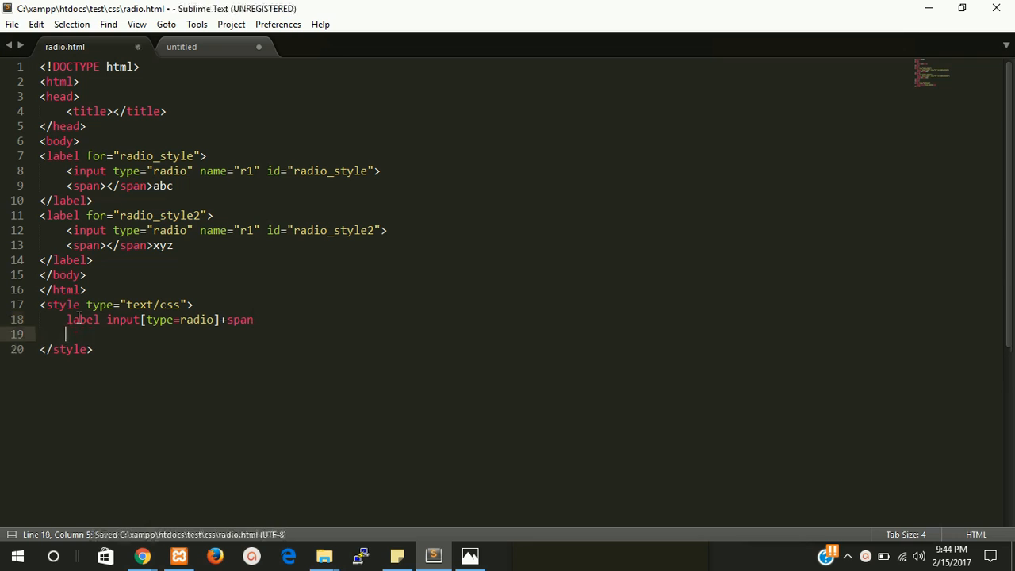
pyautogui.write('{')
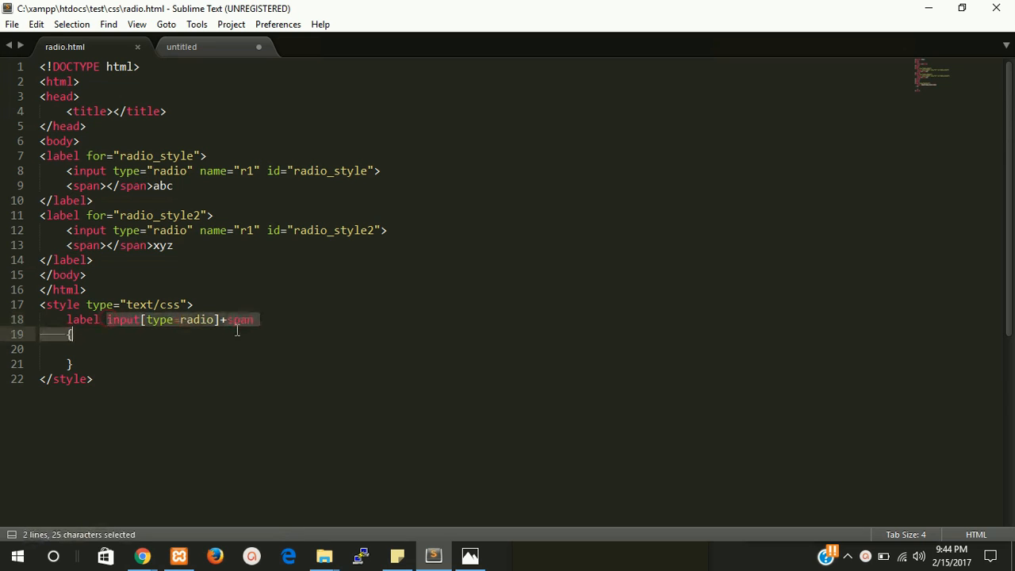
pyautogui.click(255, 320)
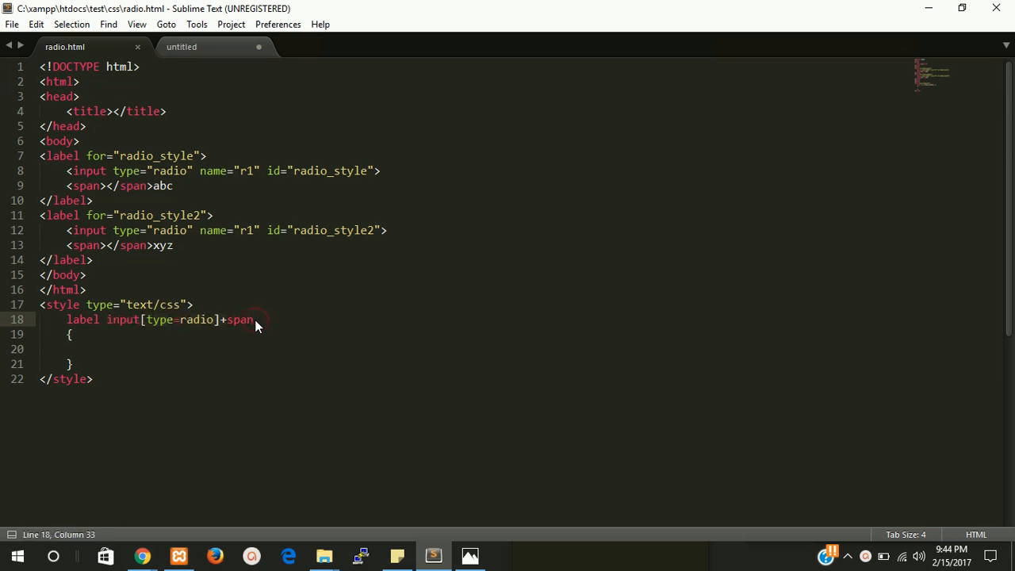
pyautogui.press('ctrl+s')
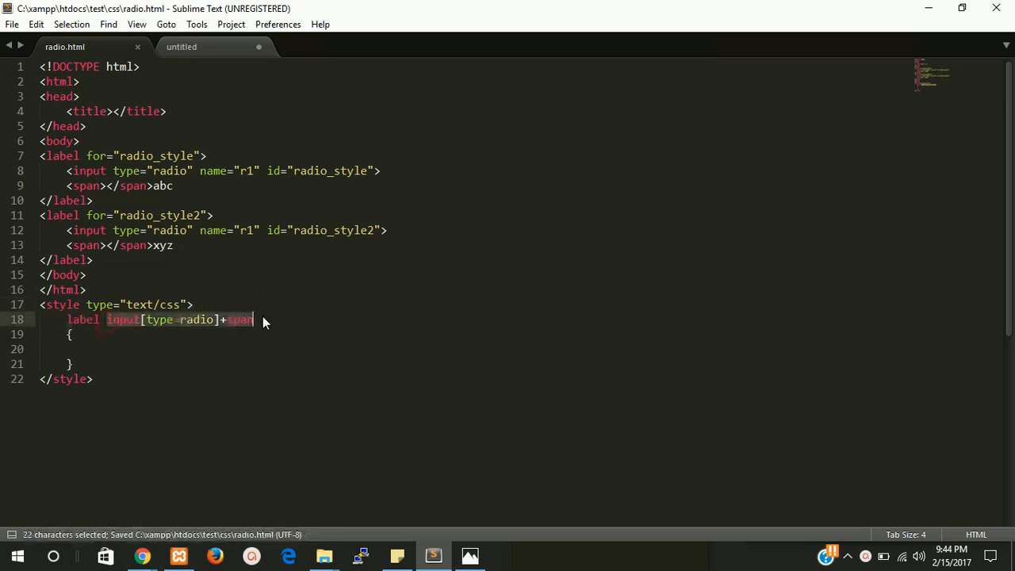
# Step: Give the span a radio.png background, 22px height and width, and start a display declaration
pyautogui.click(122, 349)
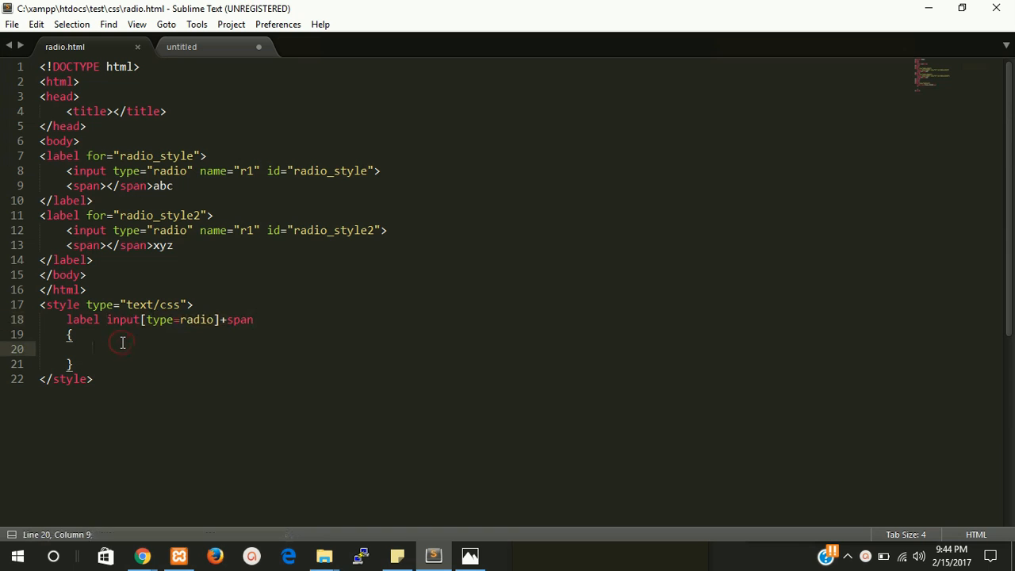
pyautogui.write('bak')
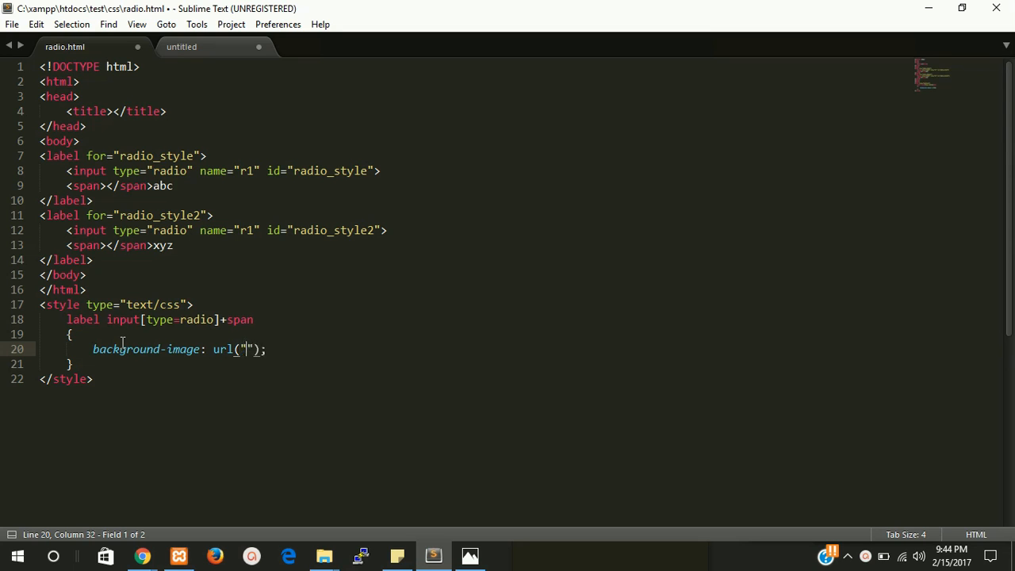
pyautogui.write('radio')
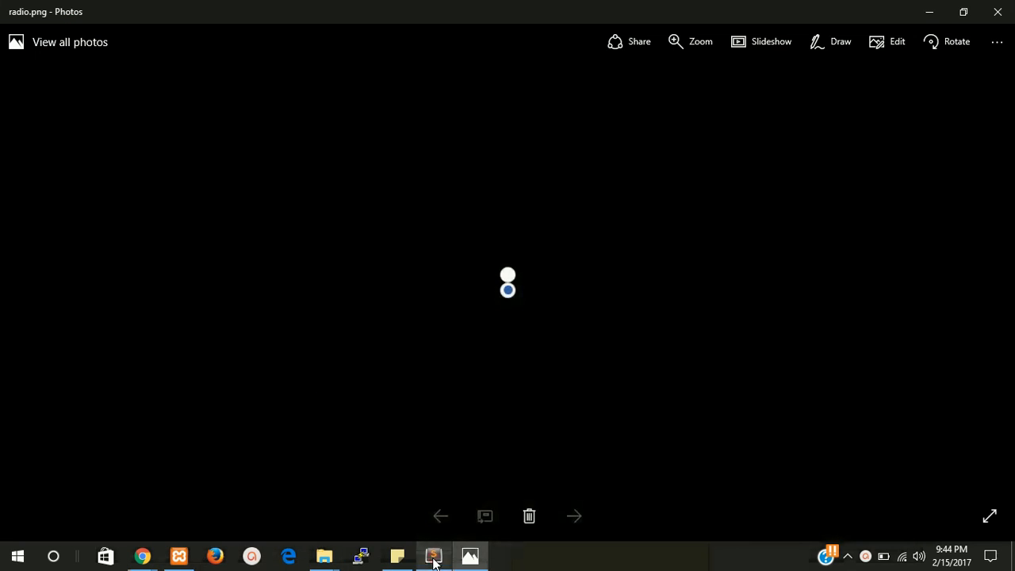
pyautogui.moveTo(324, 555)
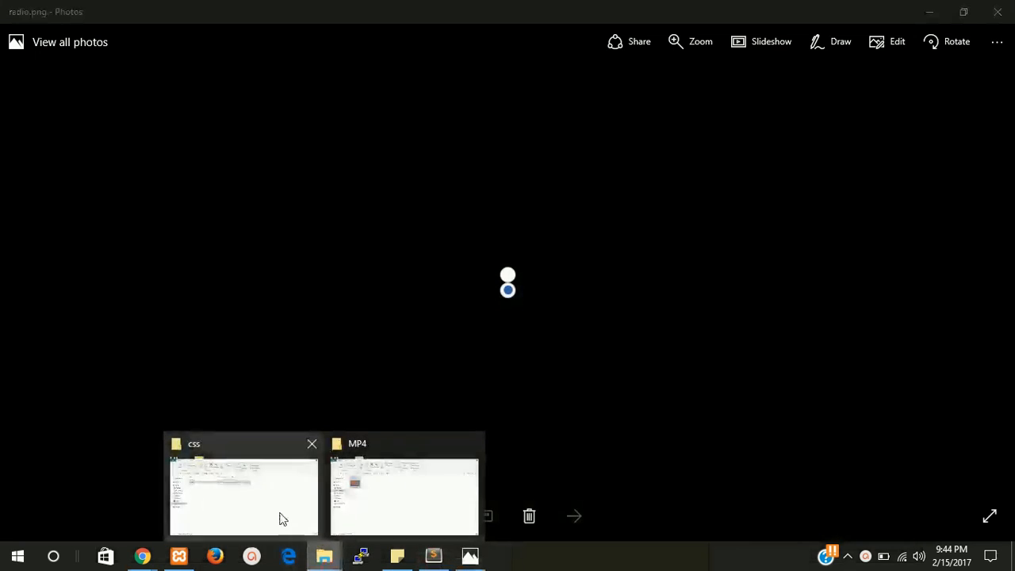
pyautogui.click(243, 496)
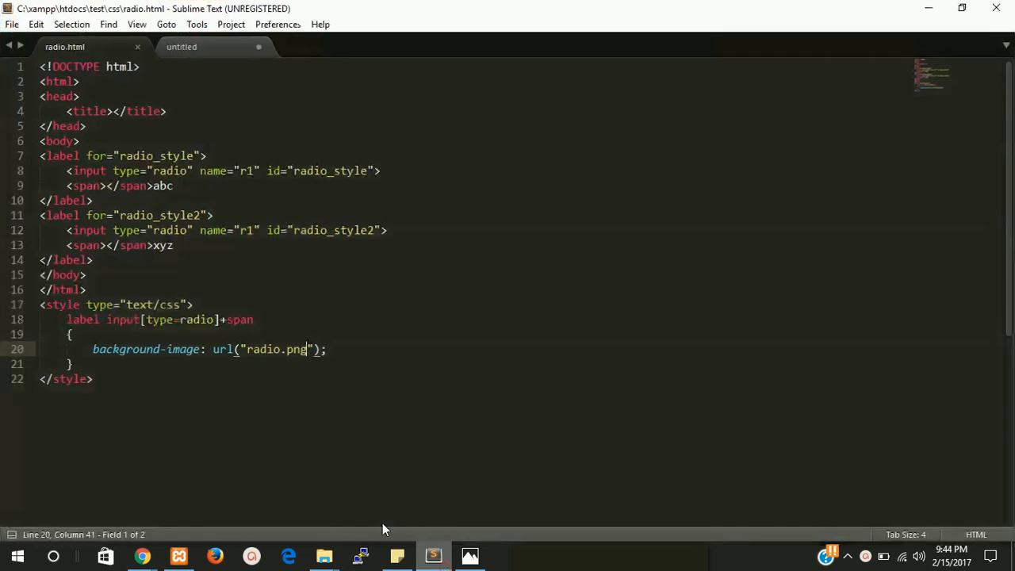
pyautogui.press('ctrl+s')
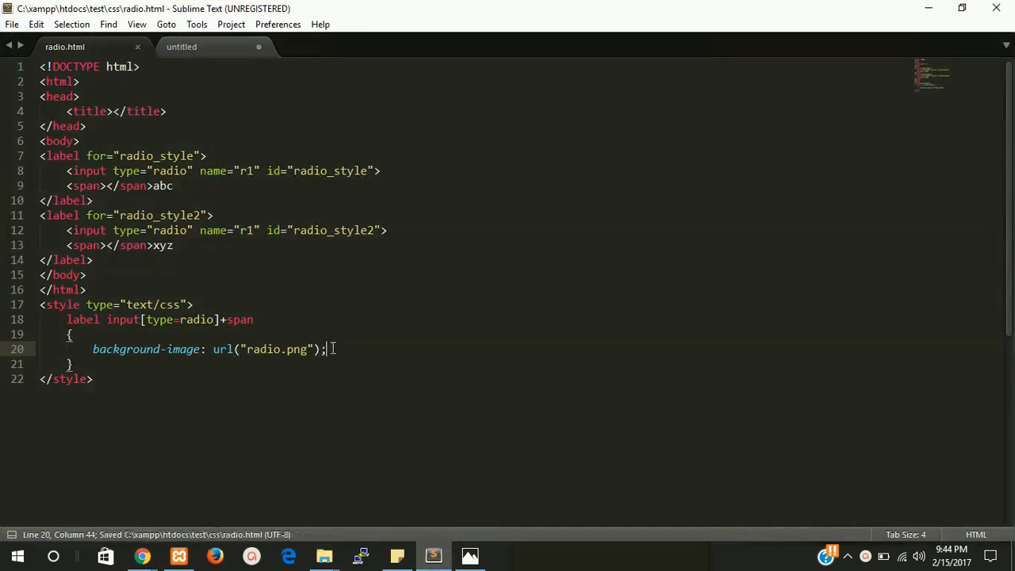
pyautogui.write('height:')
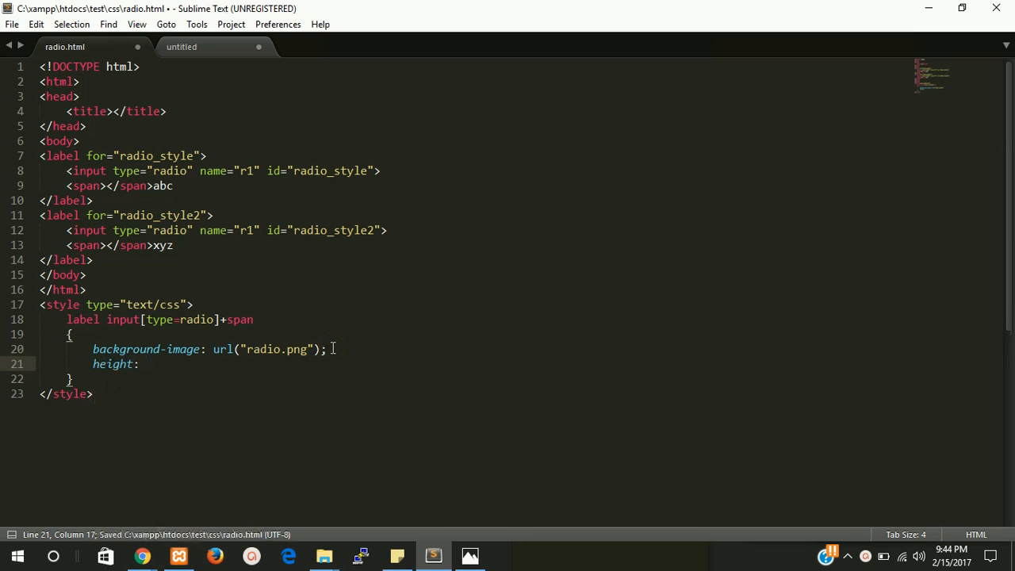
pyautogui.write('22')
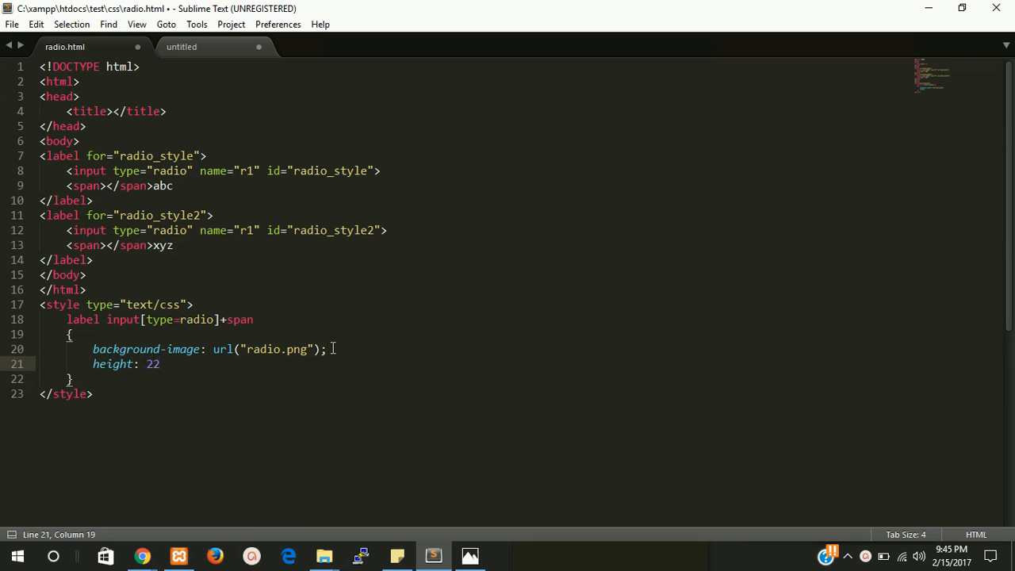
pyautogui.write('px;')
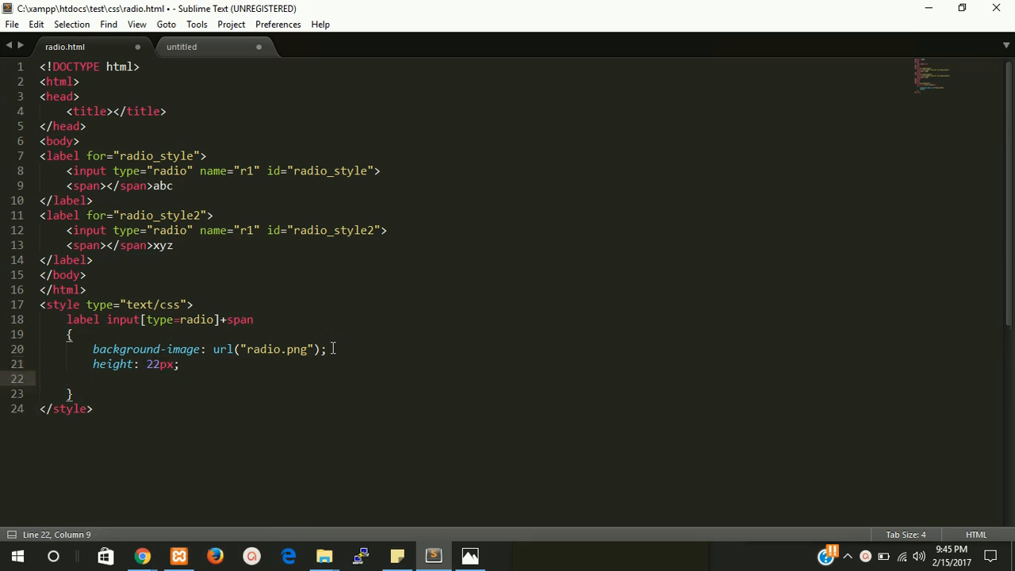
pyautogui.write('width: 22')
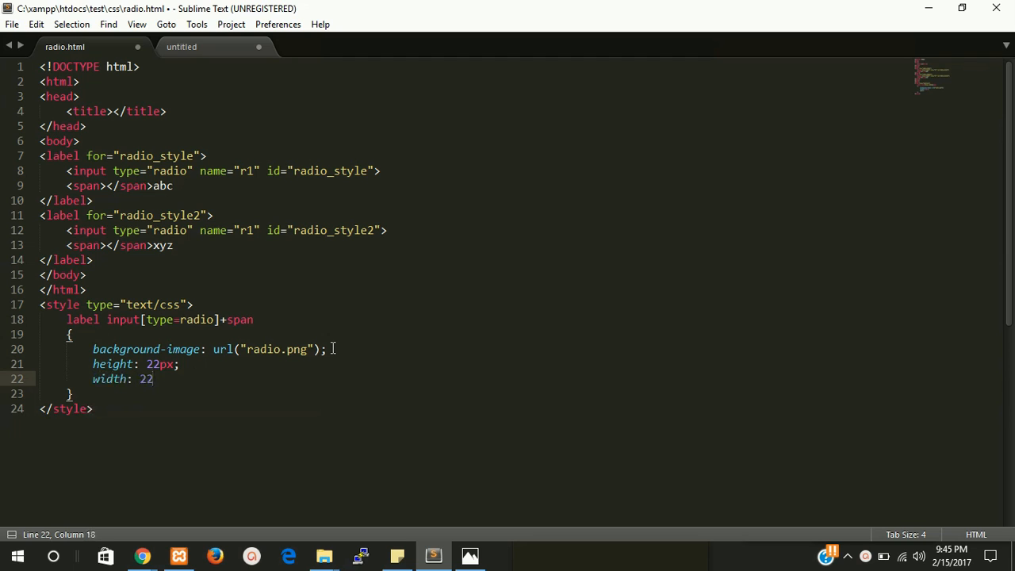
pyautogui.write('p')
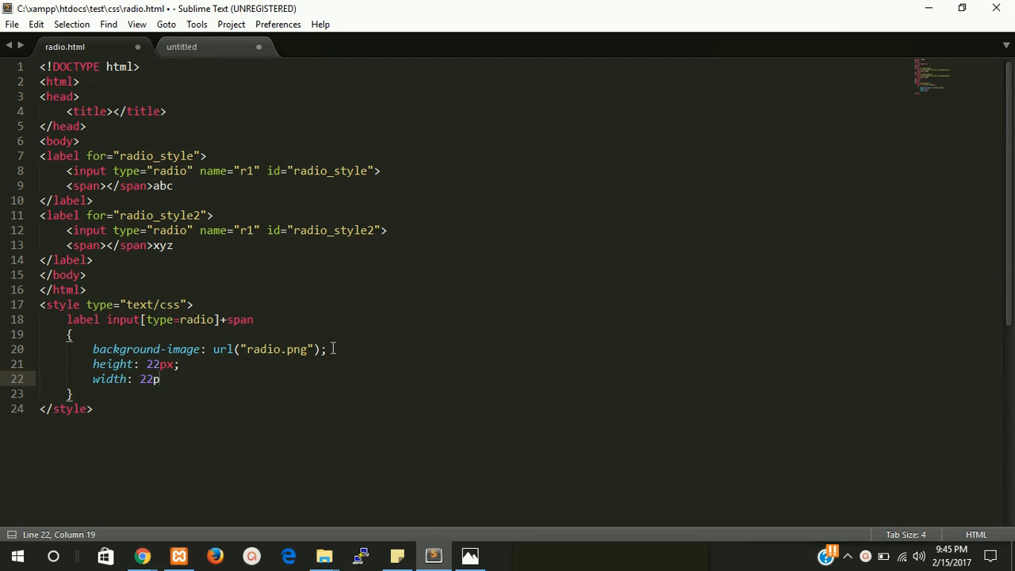
pyautogui.write('x;')
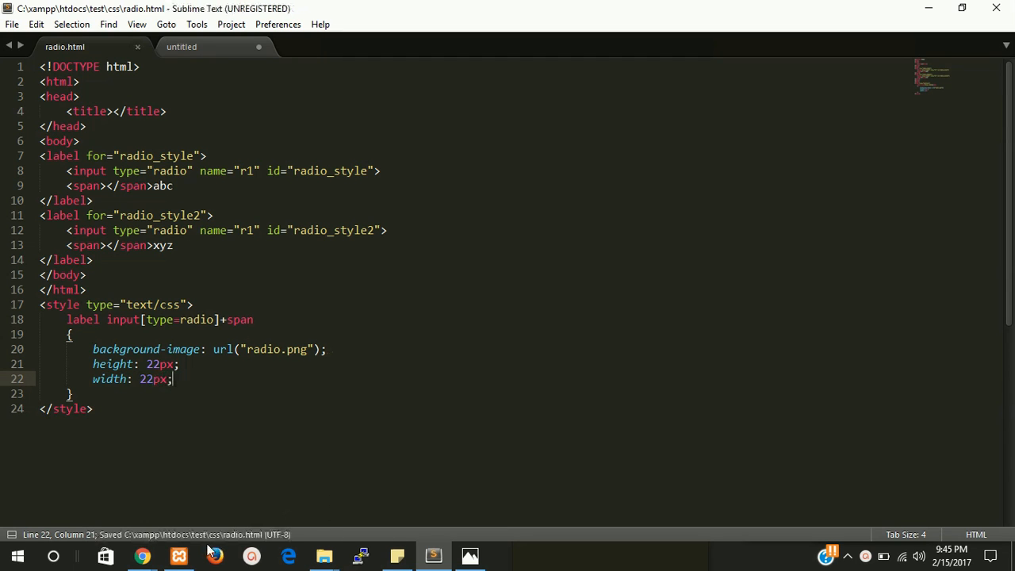
pyautogui.click(142, 555)
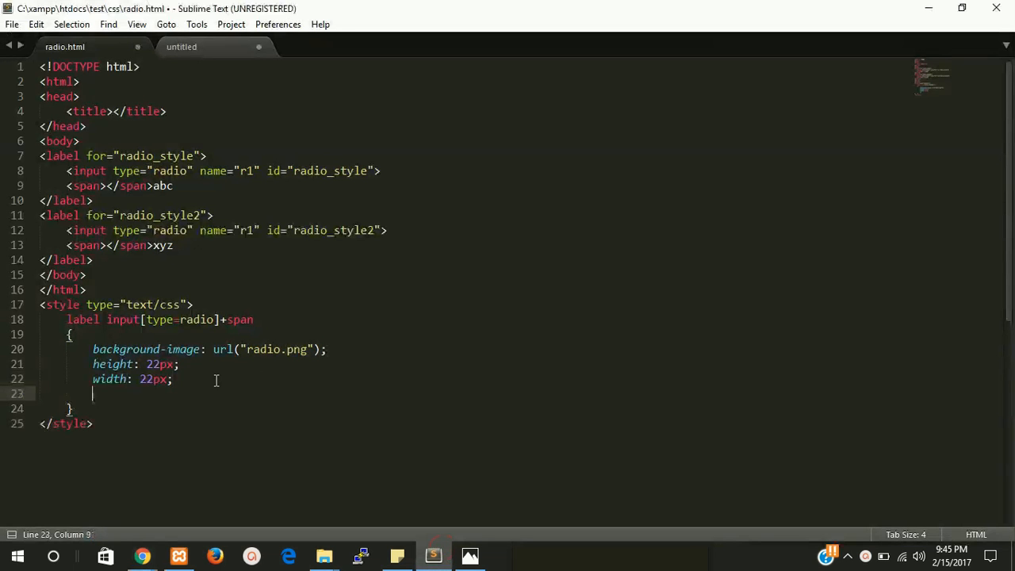
pyautogui.write('display: b')
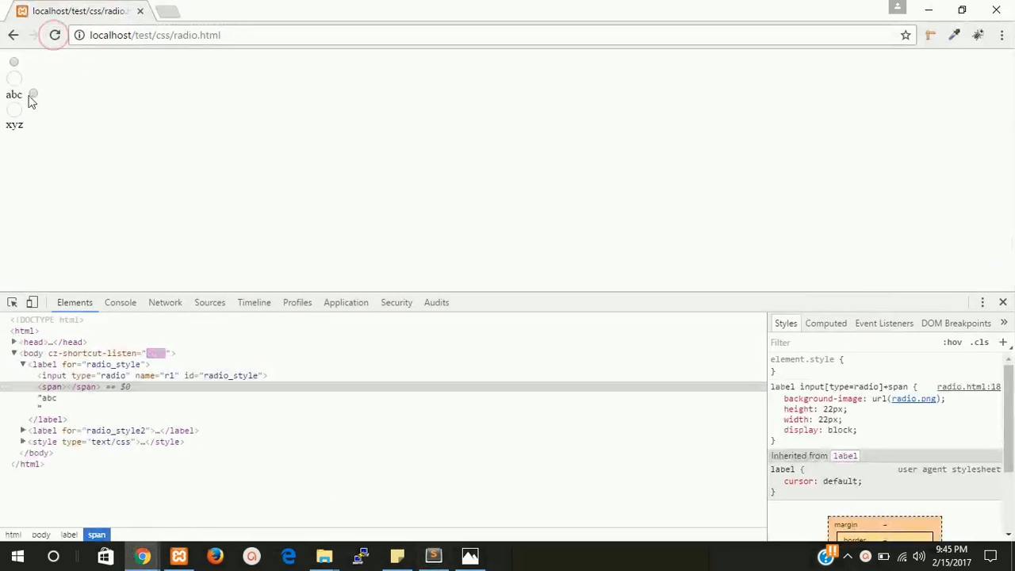
# Step: Reload the page in Chrome and inspect the first label's span styles
pyautogui.click(15, 79)
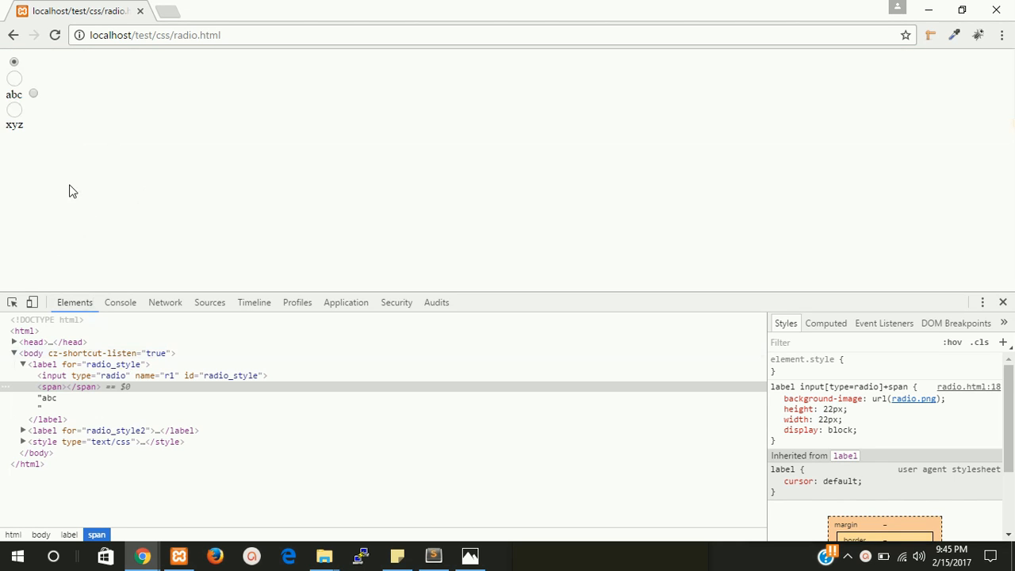
pyautogui.moveTo(18, 83)
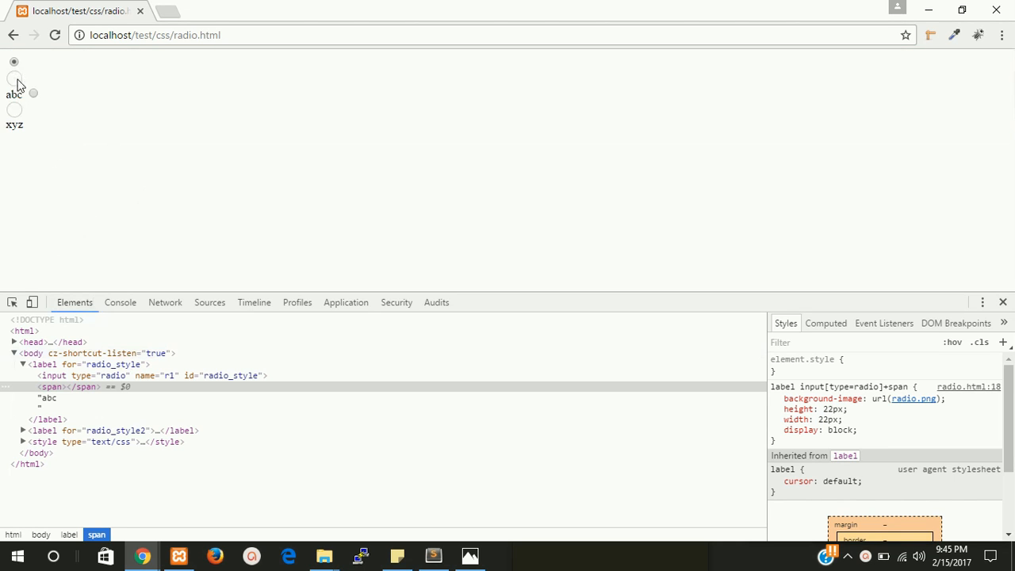
pyautogui.moveTo(14, 117)
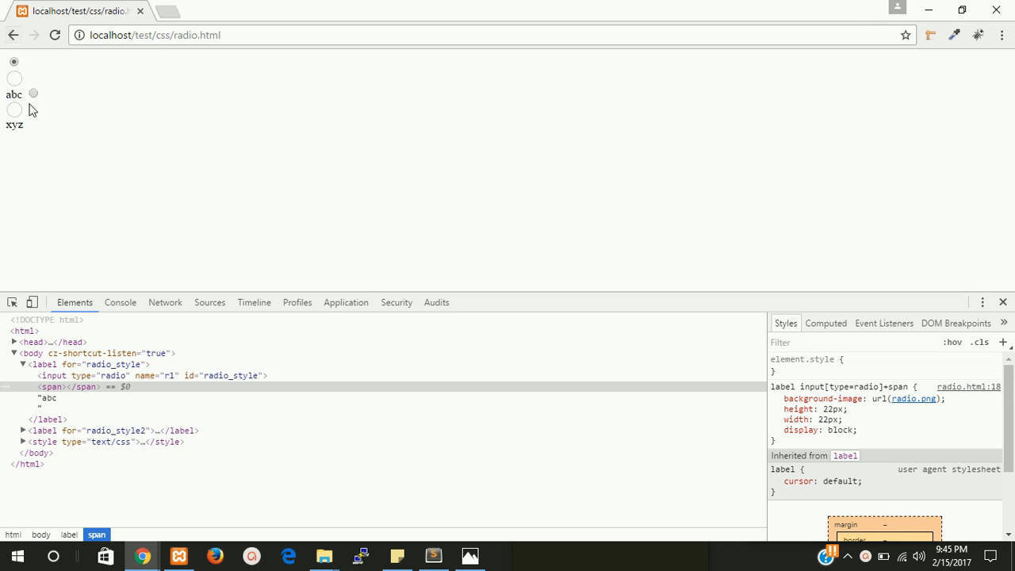
pyautogui.moveTo(158, 216)
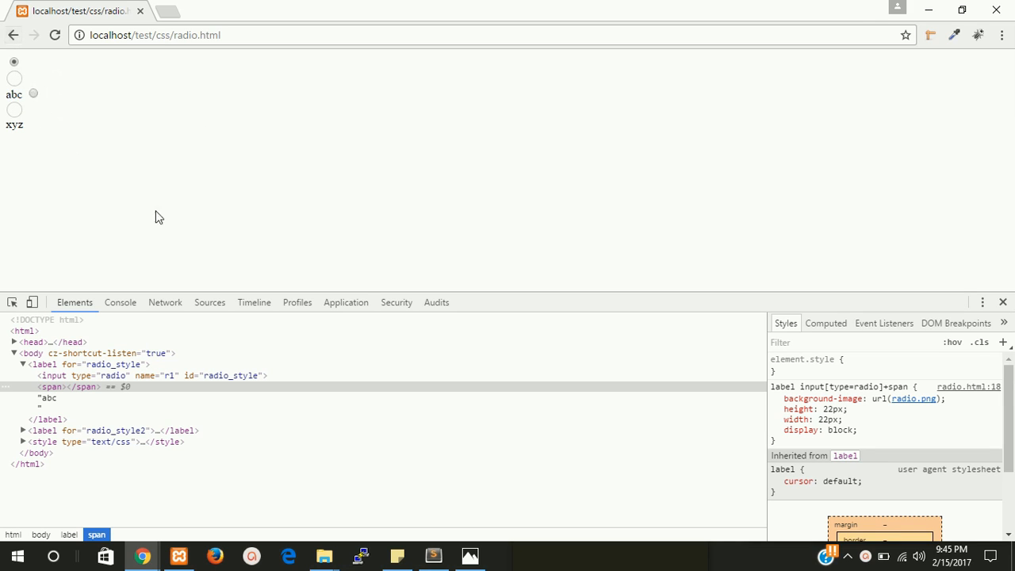
pyautogui.click(432, 555)
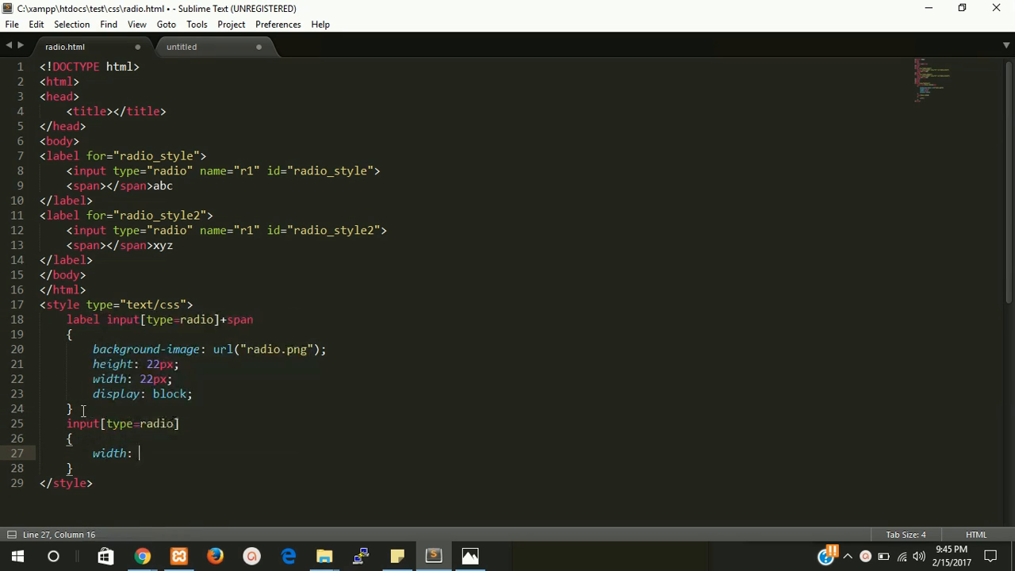
# Step: Set the radio inputs' width and height to 0 in the input[type=radio] rule
pyautogui.write('0;')
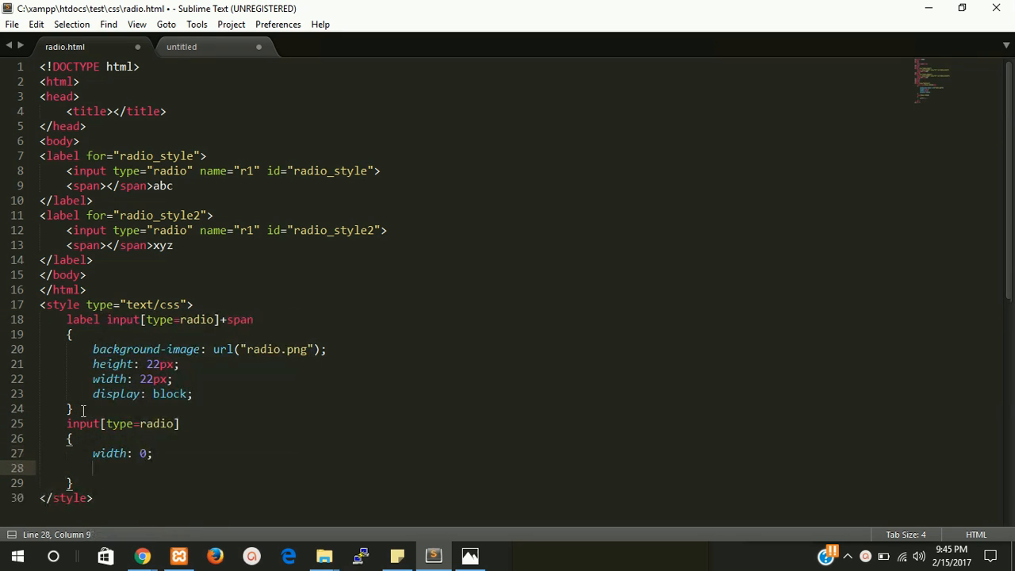
pyautogui.write('height: 0')
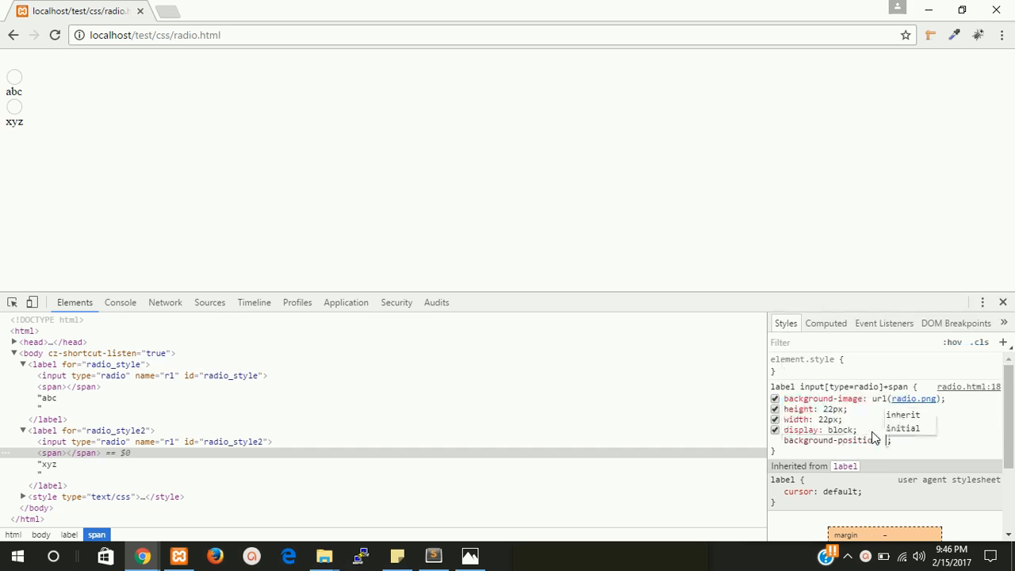
# Step: Try background-position values in DevTools until 0px 22px shows the blue dot, then copy it
pyautogui.write('1')
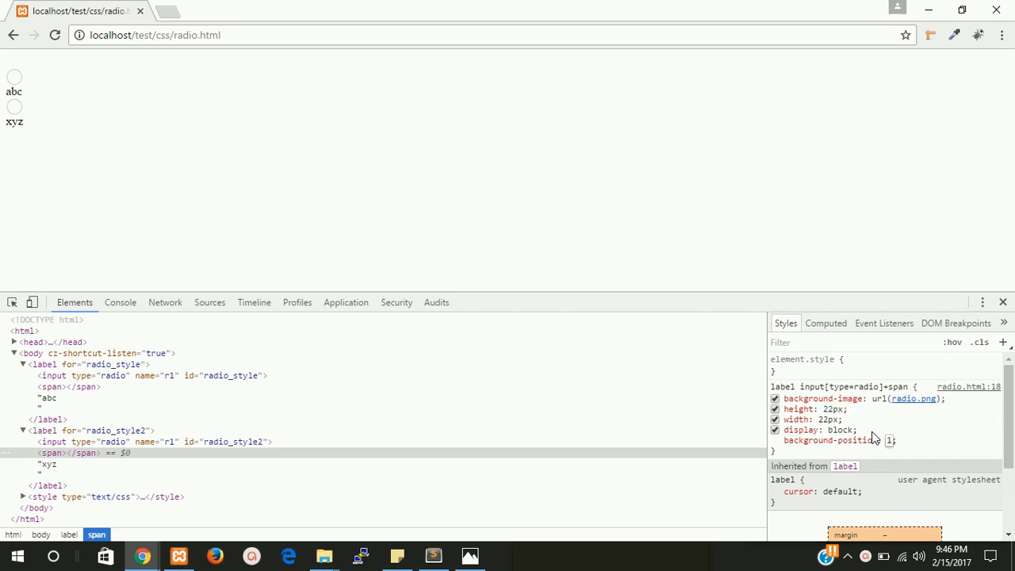
pyautogui.write('10px 0px')
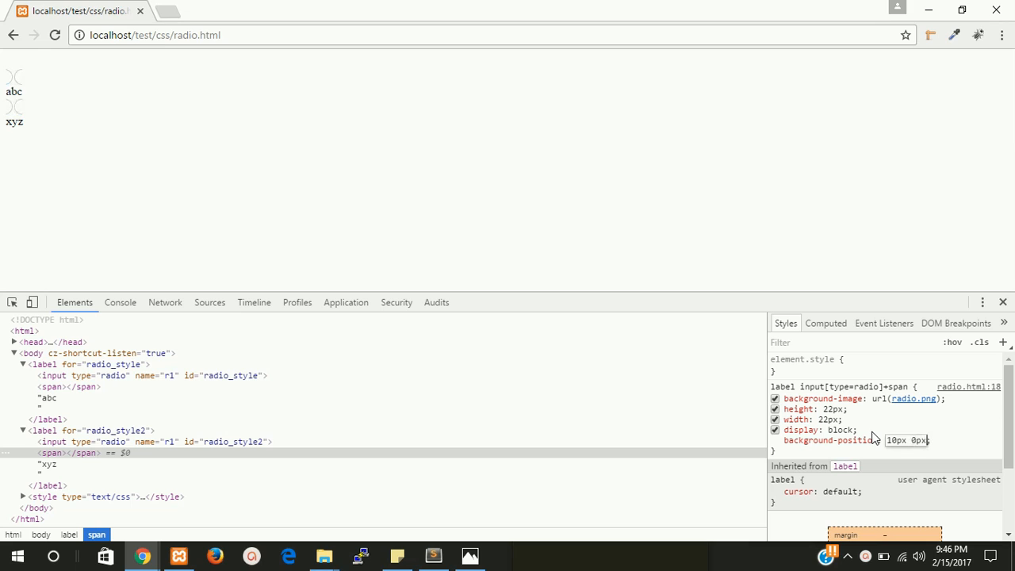
pyautogui.write('-2px')
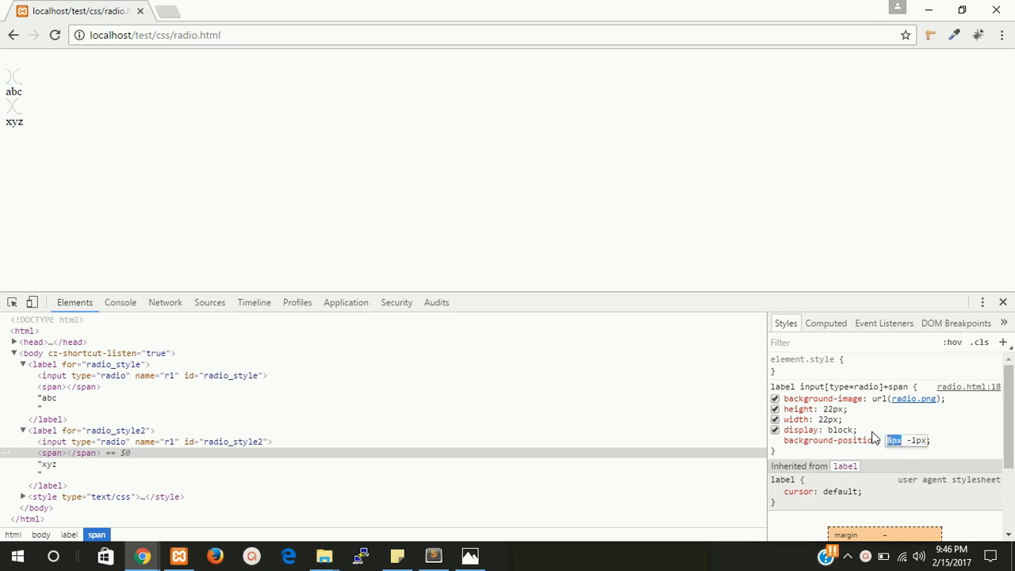
pyautogui.write('1px')
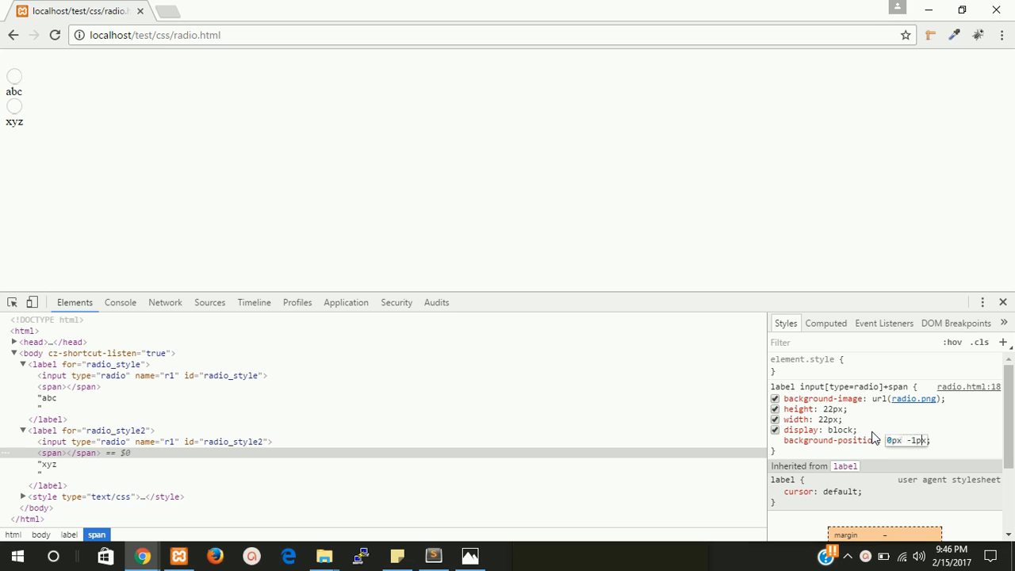
pyautogui.write('24px')
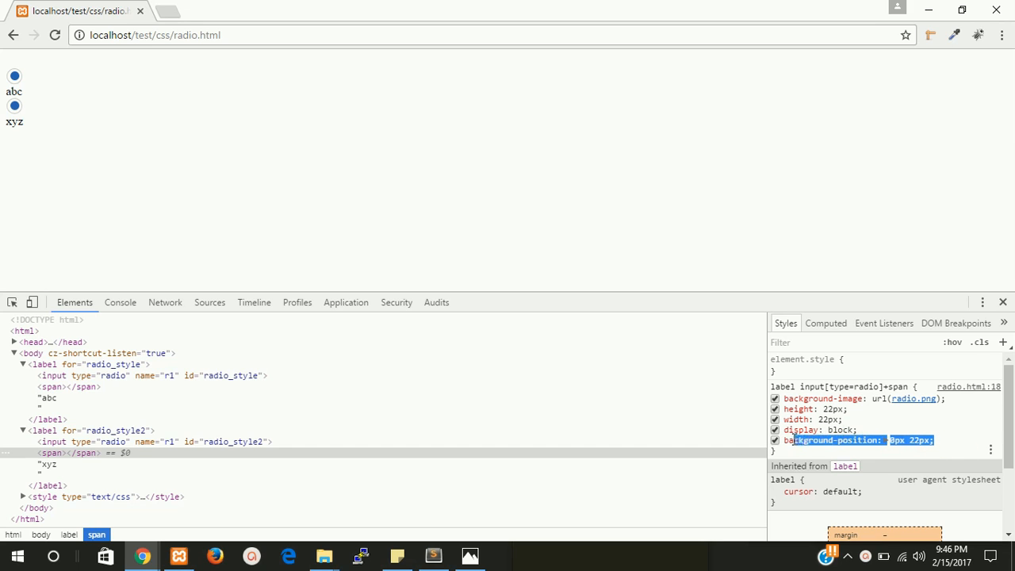
pyautogui.rightClick(860, 440)
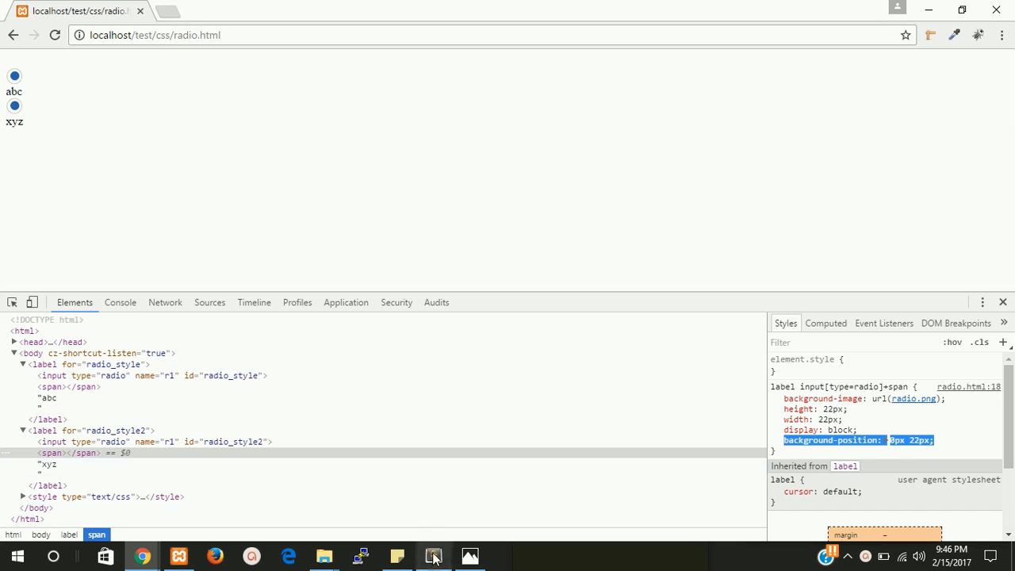
# Step: Move background-position: 0px 22px into a new label input[type=radio]:checked+span rule
pyautogui.click(433, 555)
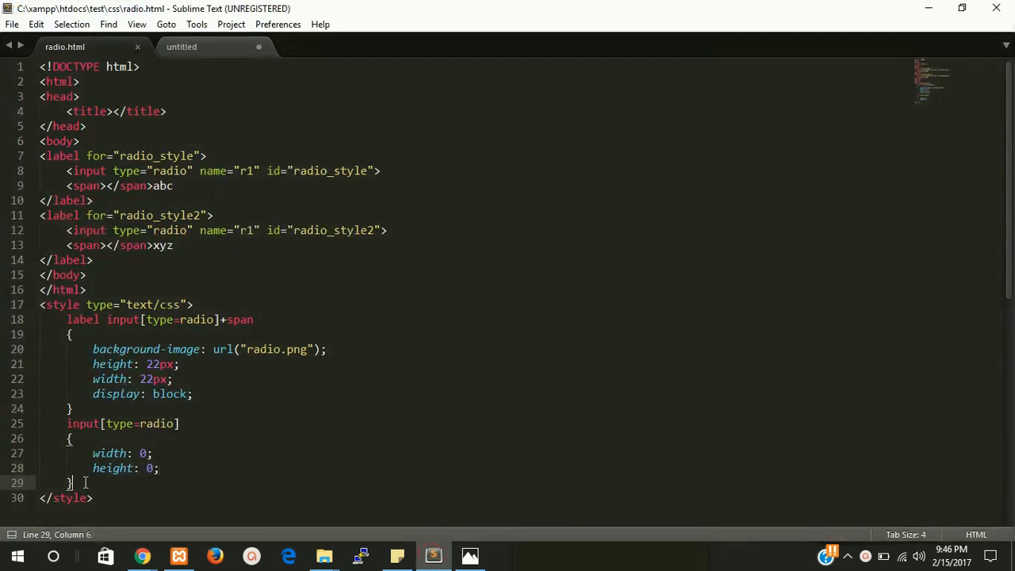
pyautogui.write('background-position: 0px 22px;')
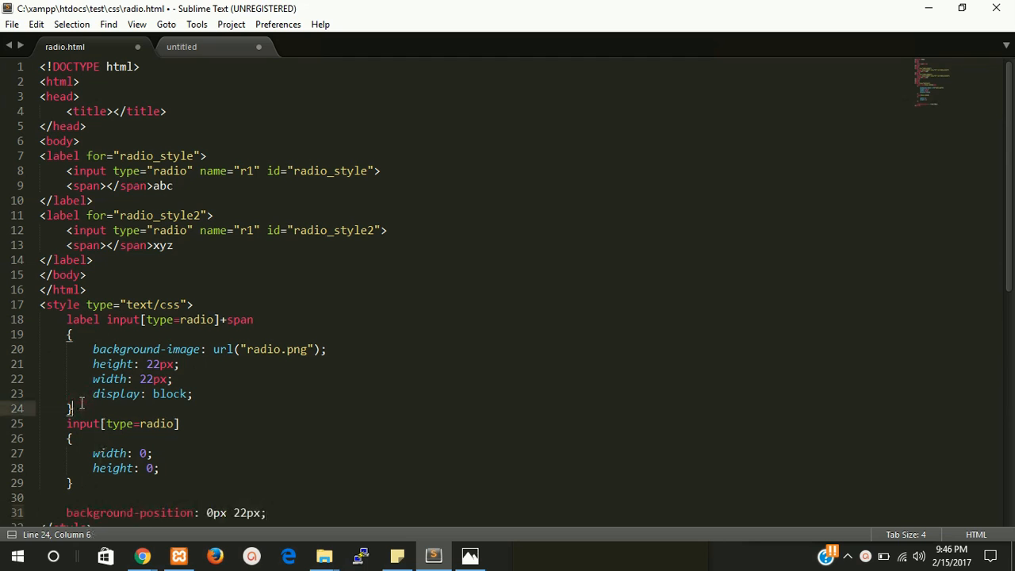
pyautogui.moveTo(66, 318); pyautogui.dragTo(73, 409)
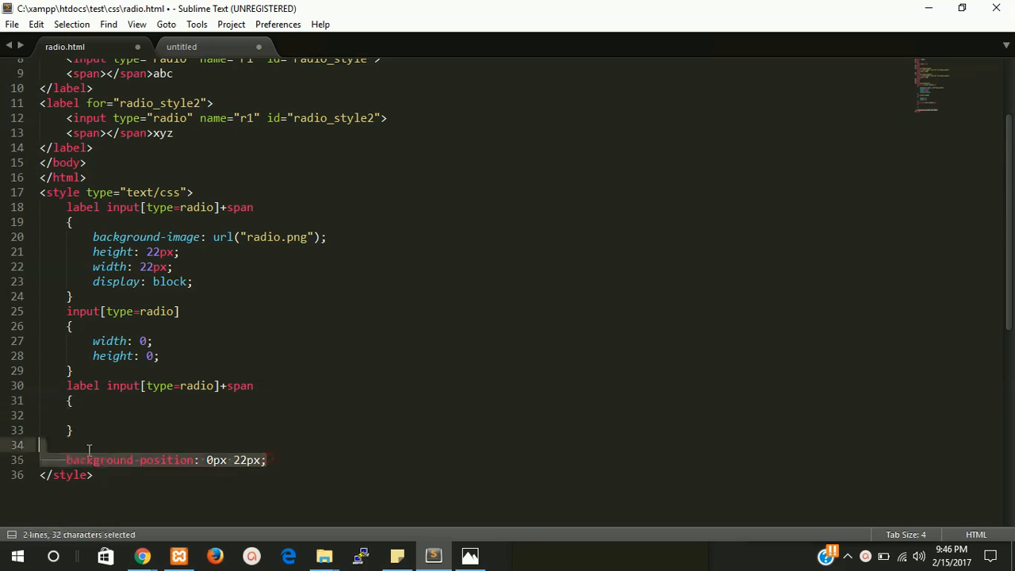
pyautogui.press('ctrl+x')
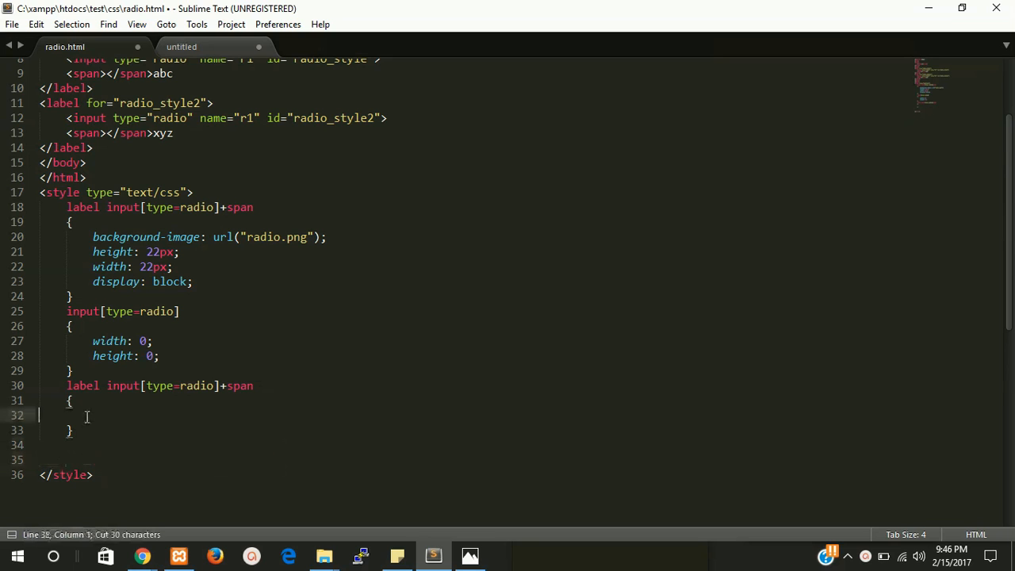
pyautogui.write('background-position: 0px 22px;')
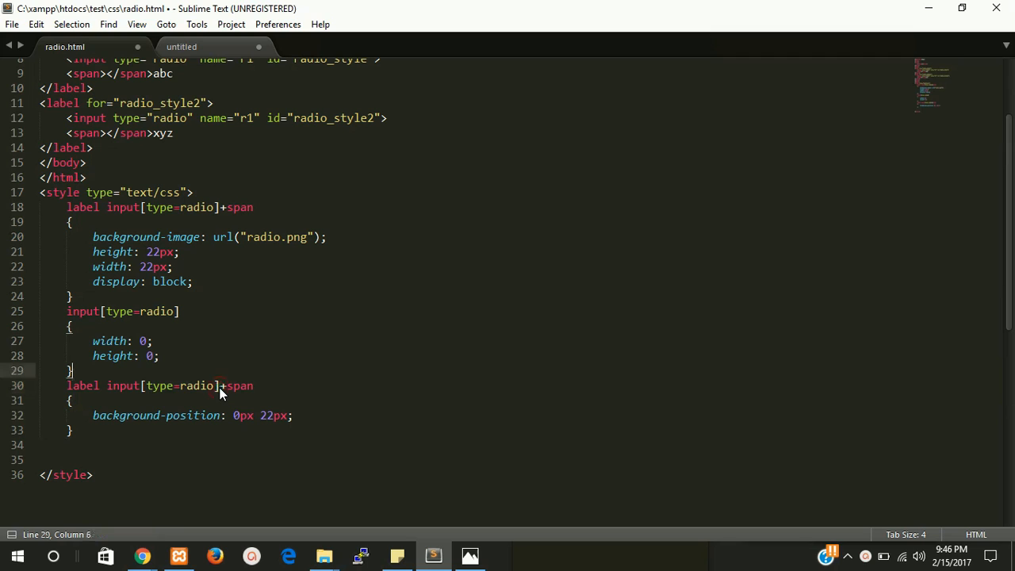
pyautogui.click(220, 385)
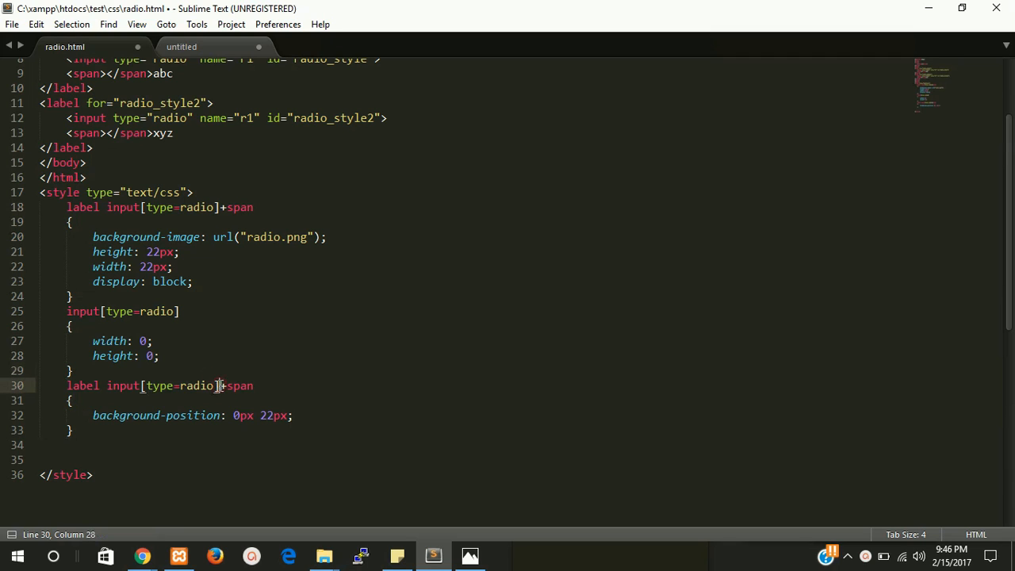
pyautogui.write(':chec')
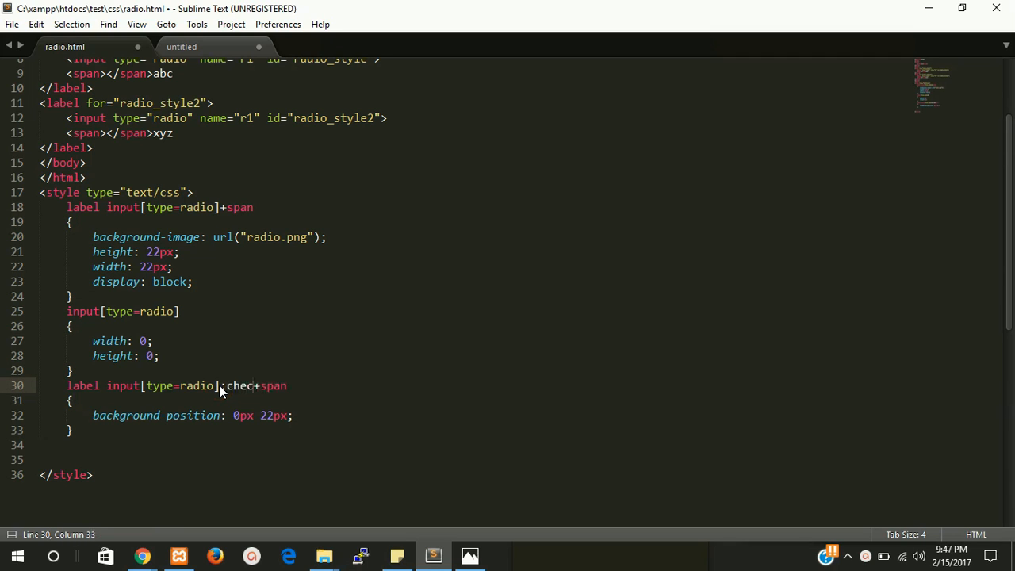
pyautogui.write('ked')
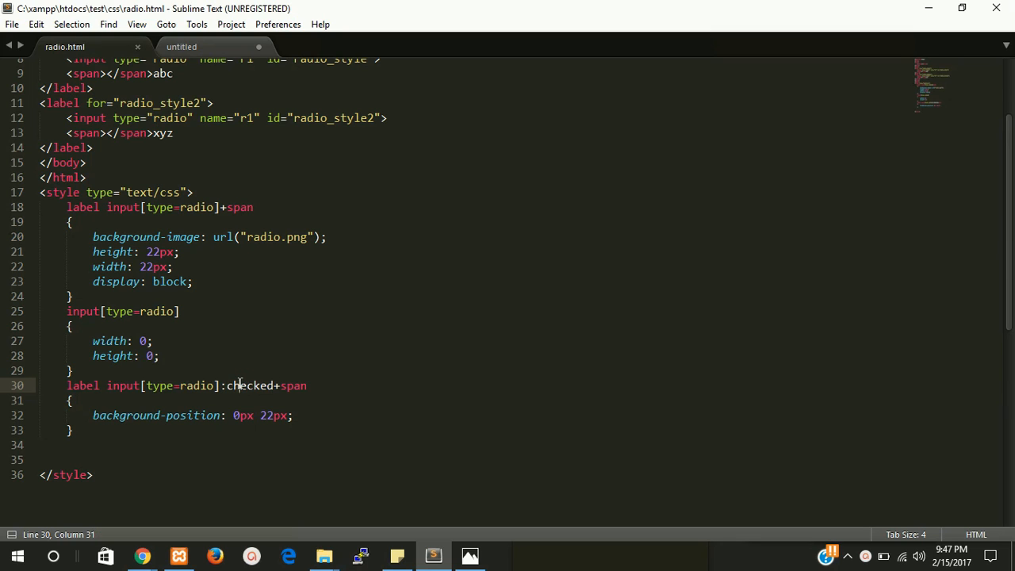
pyautogui.moveTo(142, 555)
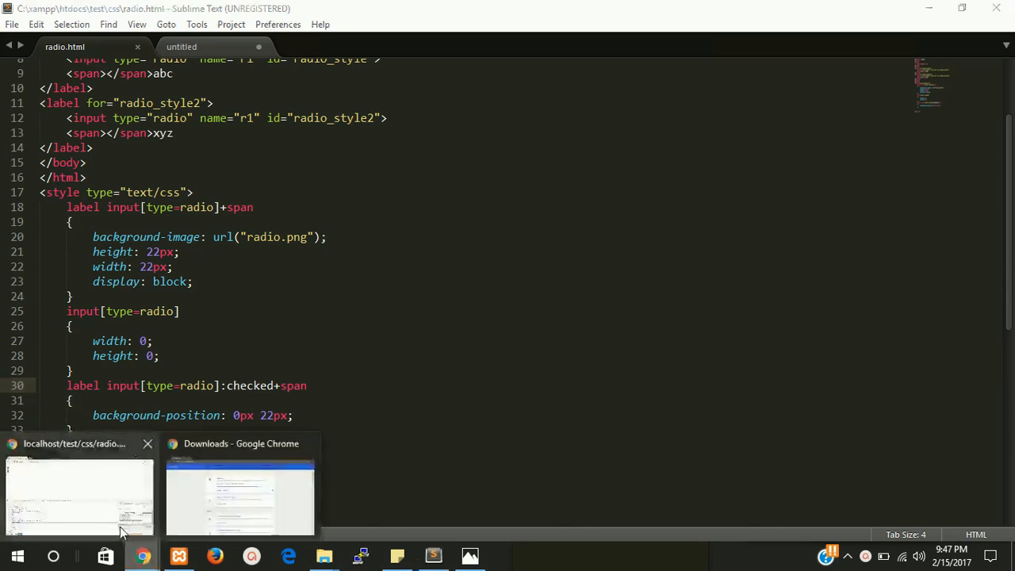
# Step: Reload radio.html in Chrome and select xyz then abc to check the blue sprite
pyautogui.click(80, 491)
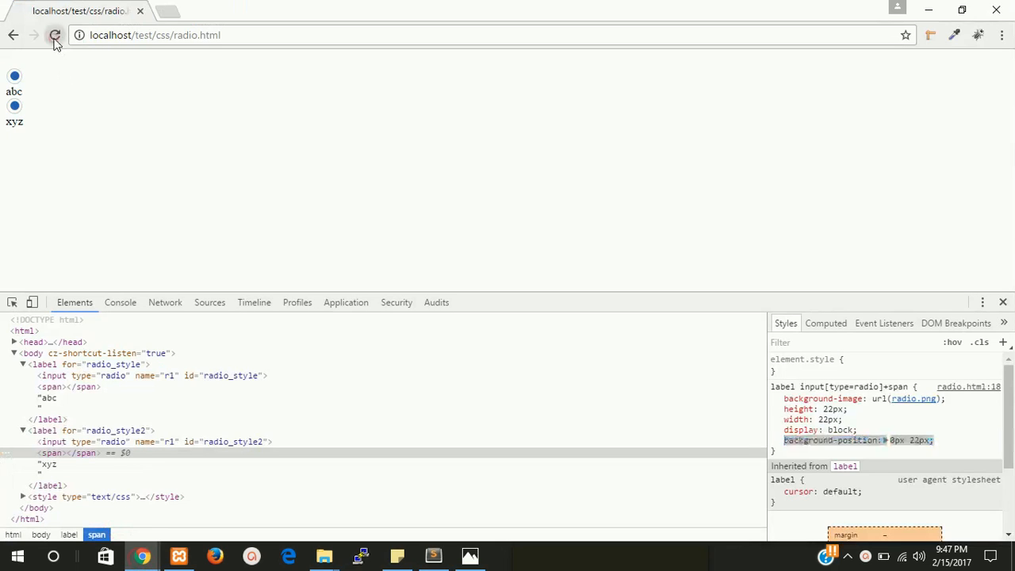
pyautogui.click(54, 35)
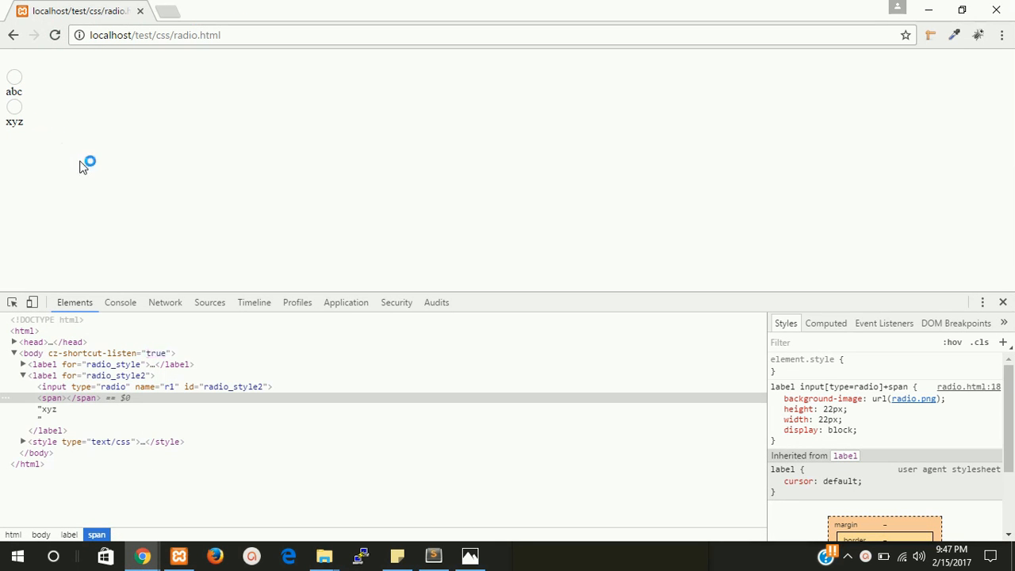
pyautogui.click(15, 107)
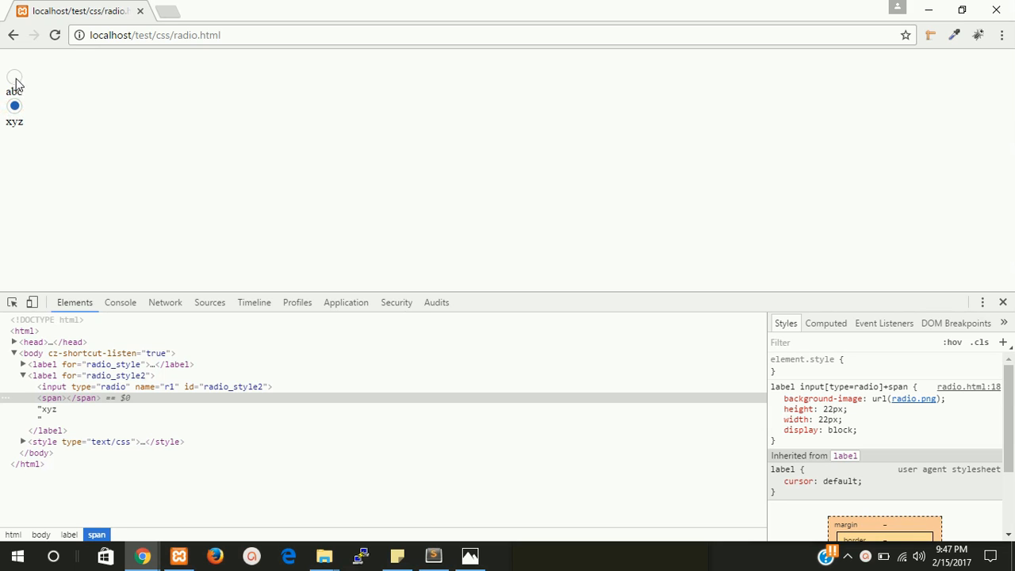
pyautogui.click(14, 75)
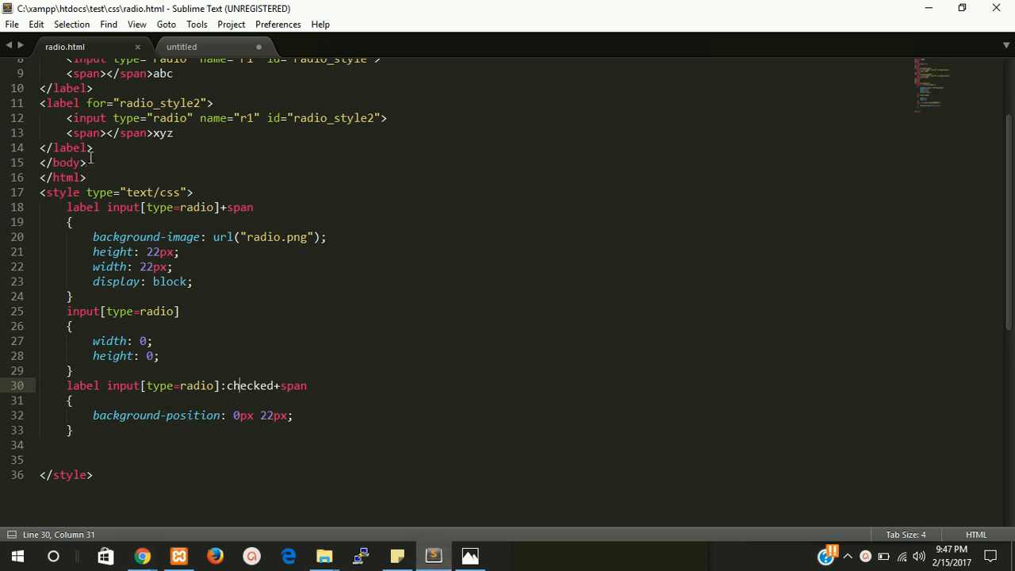
# Step: Scroll up in radio.html to reach the label blocks for adding mno
pyautogui.scroll(3)
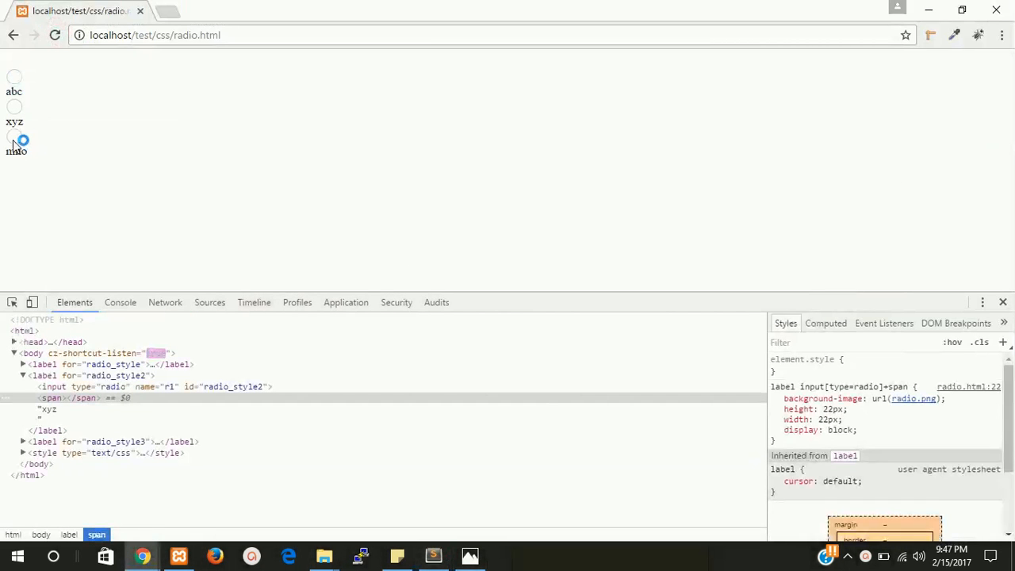
# Step: Select xyz, abc and mno in turn, confirming only the chosen circle turns blue
pyautogui.click(15, 105)
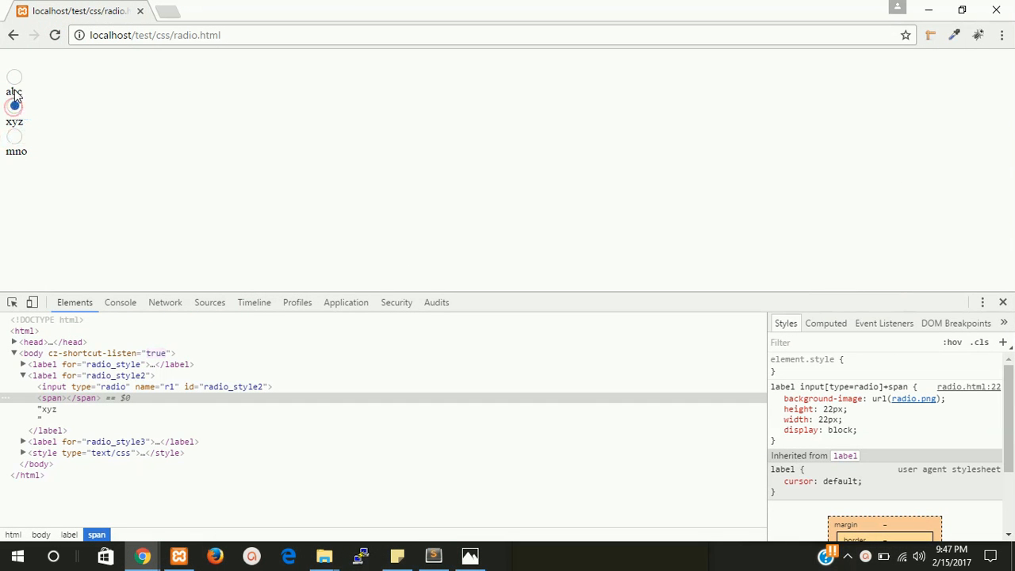
pyautogui.click(14, 107)
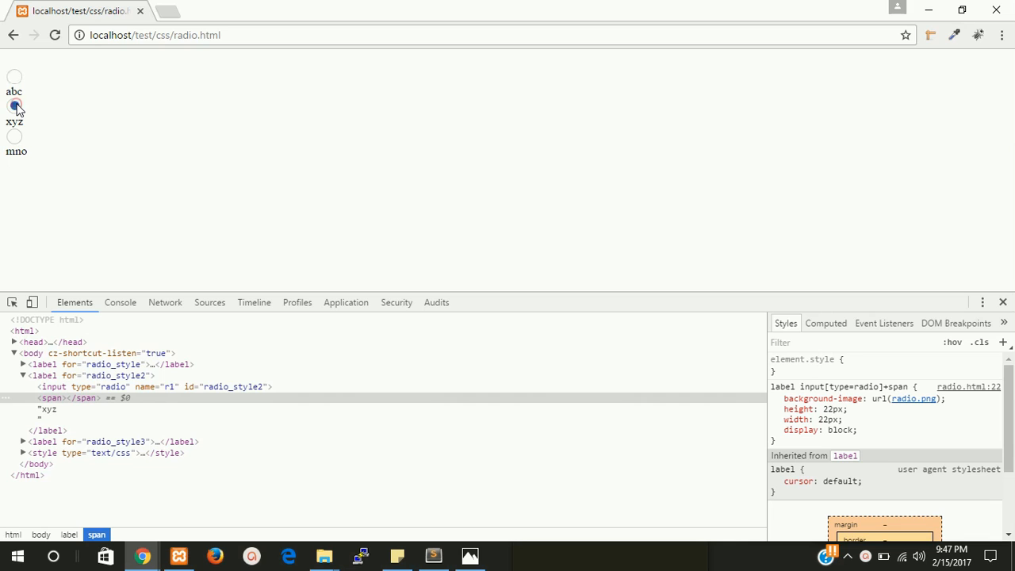
pyautogui.click(14, 106)
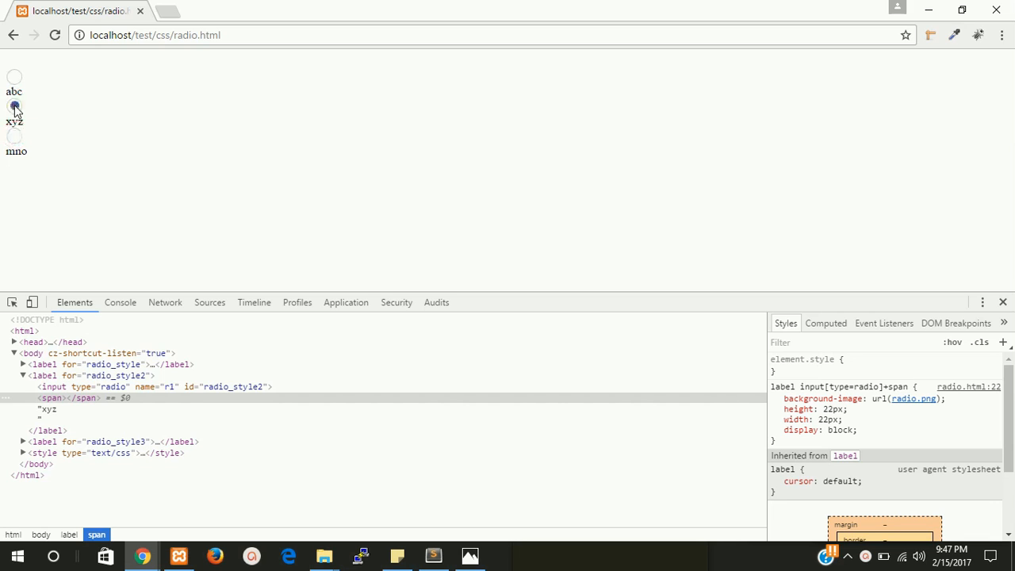
pyautogui.click(14, 75)
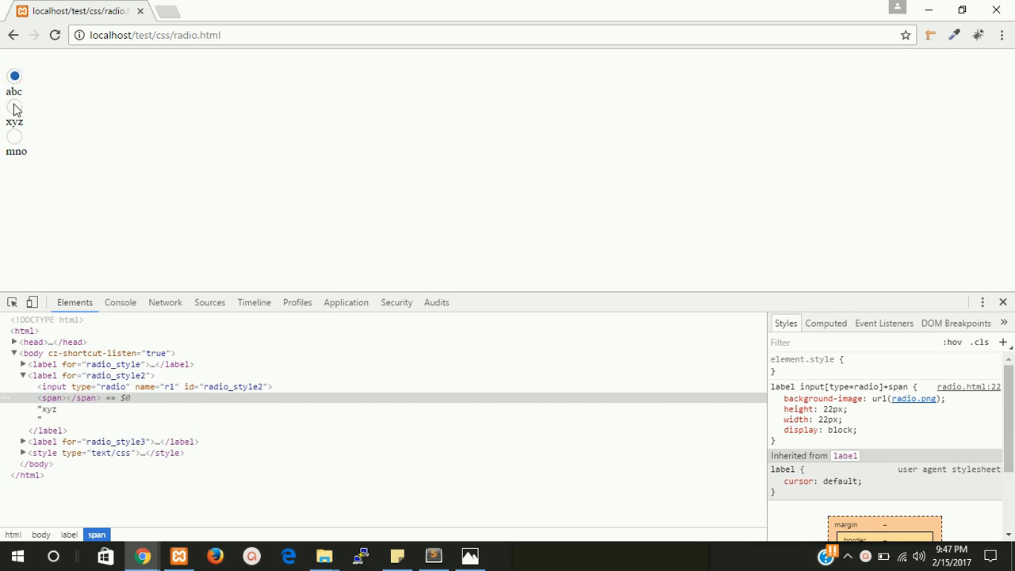
pyautogui.click(14, 137)
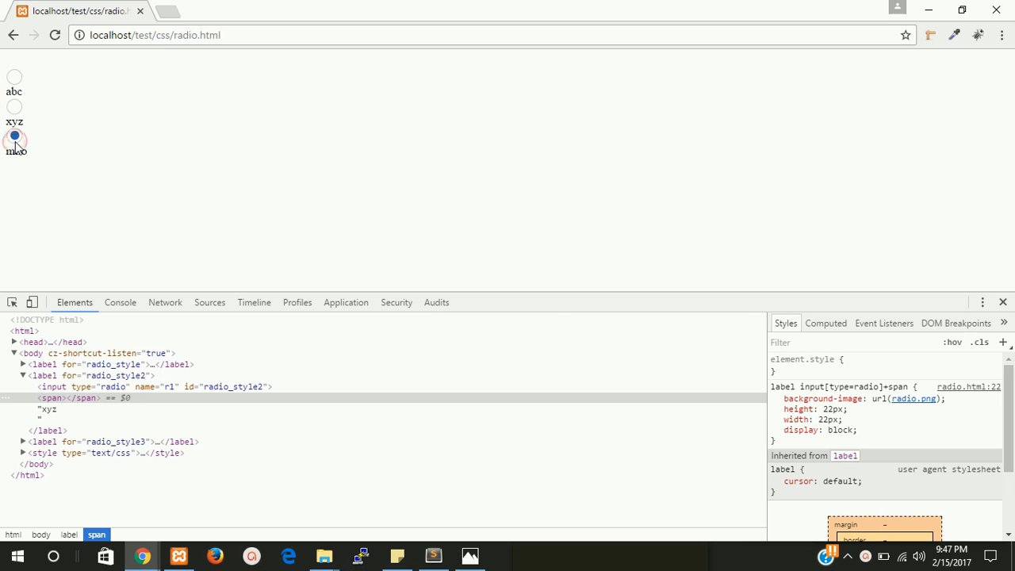
pyautogui.click(433, 555)
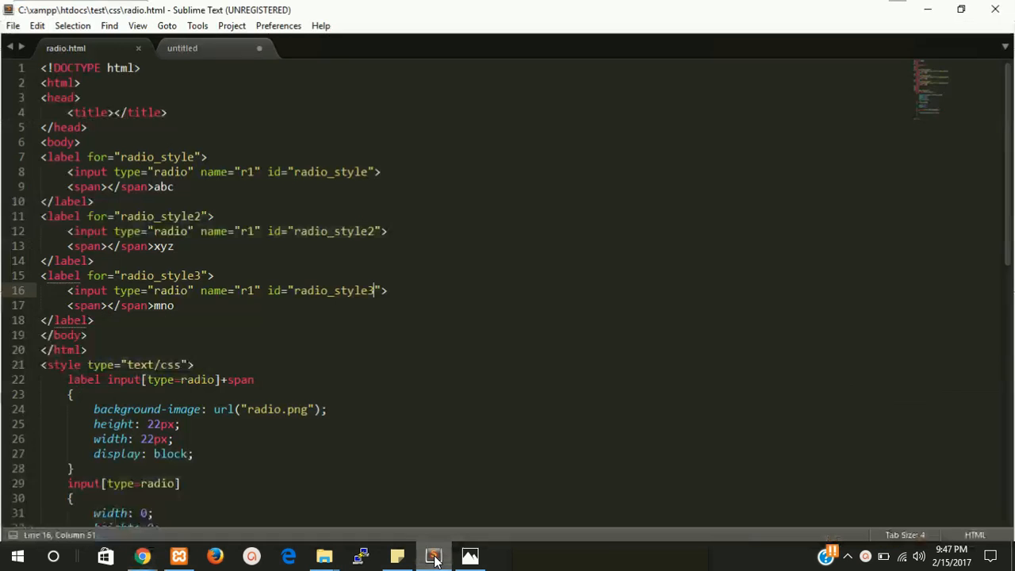